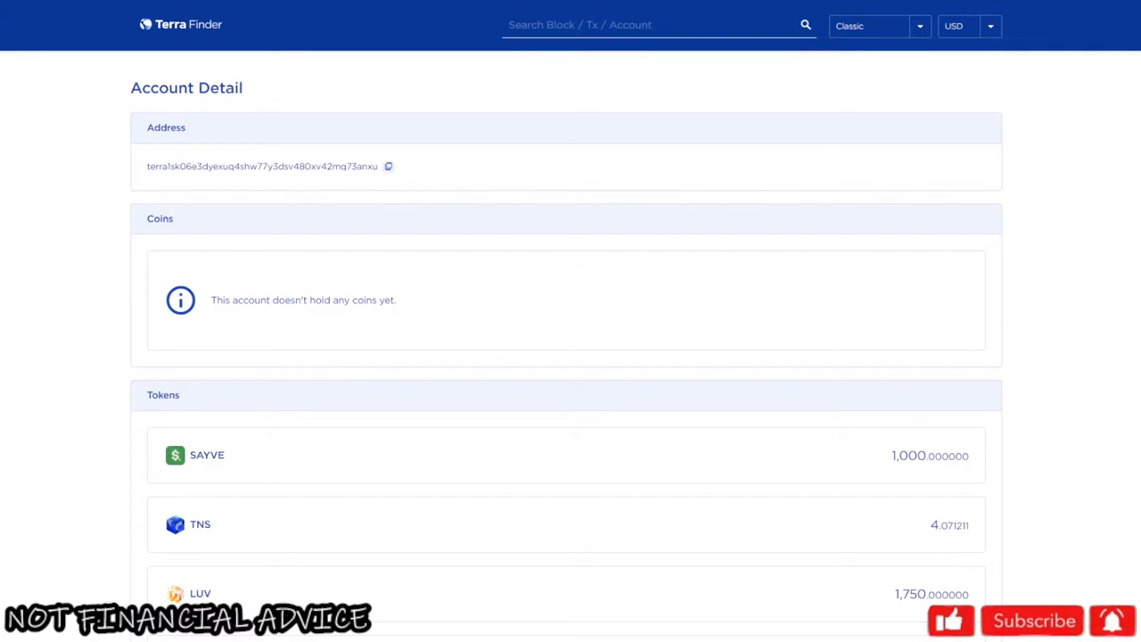
mouse_move(763, 55)
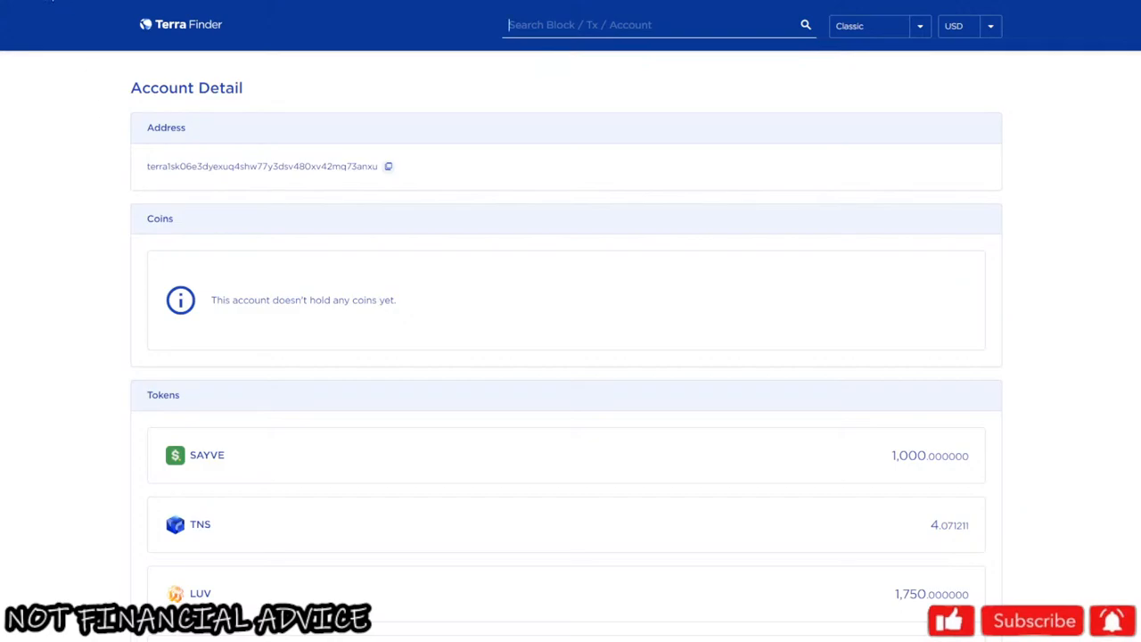
Step: Bring up the burn wallet's Account Detail page in Terra Finder with its Transactions table
scroll(down, 3)
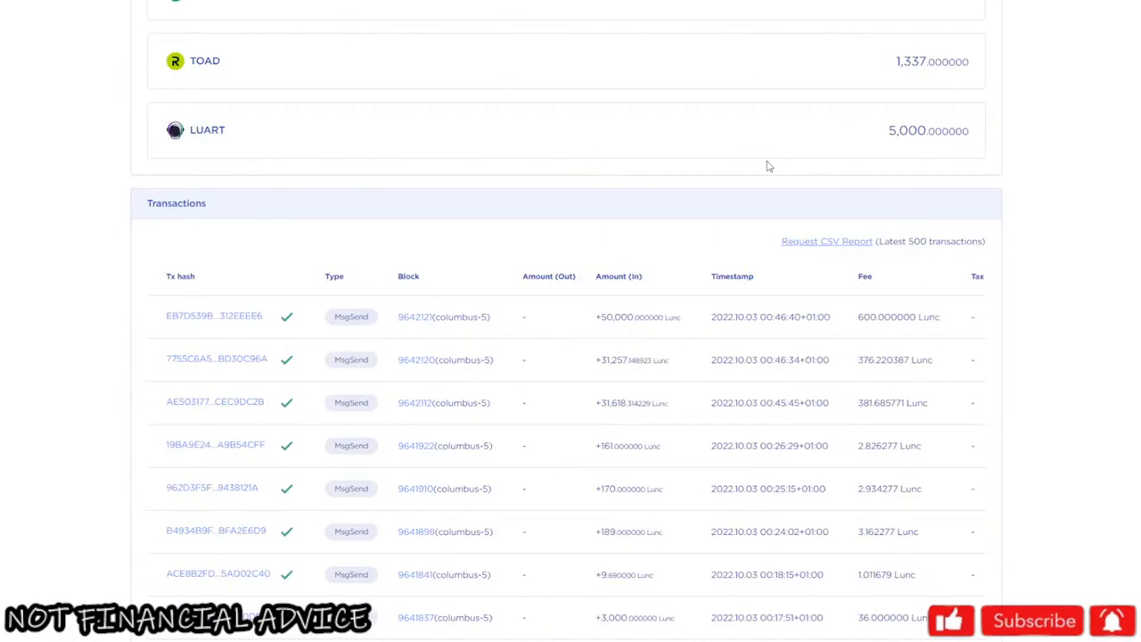
mouse_move(785, 139)
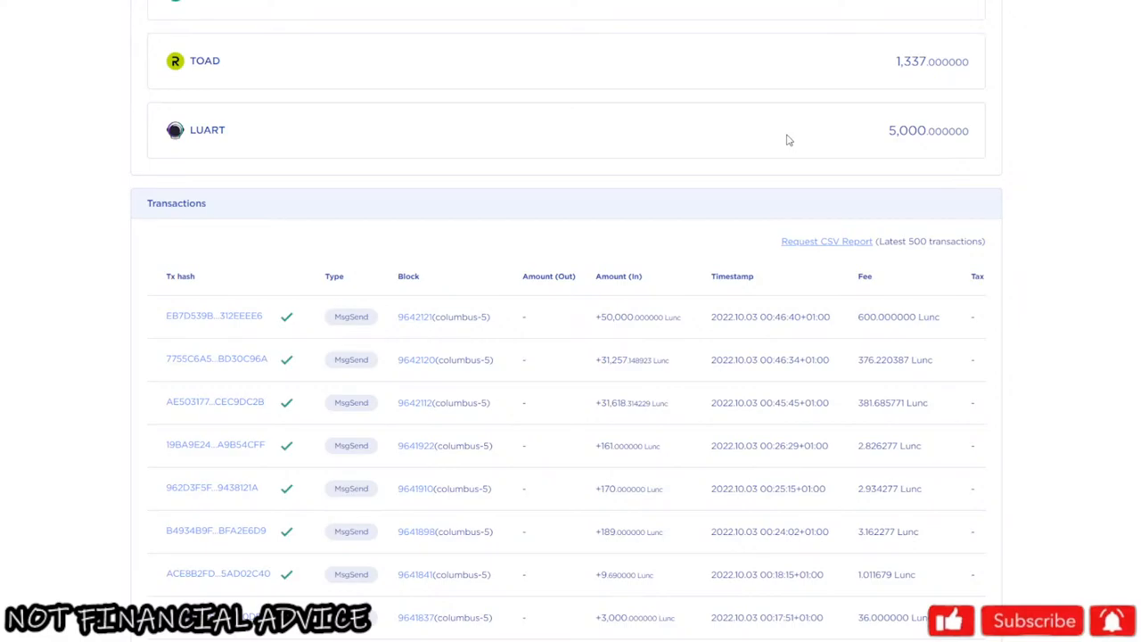
mouse_move(770, 131)
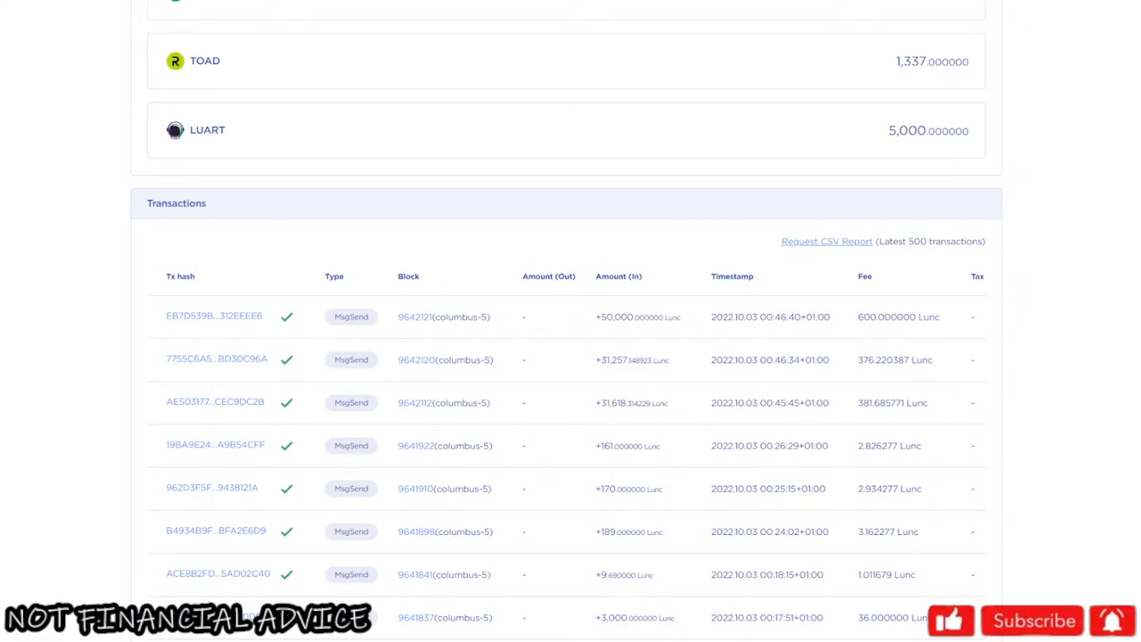
mouse_move(1030, 268)
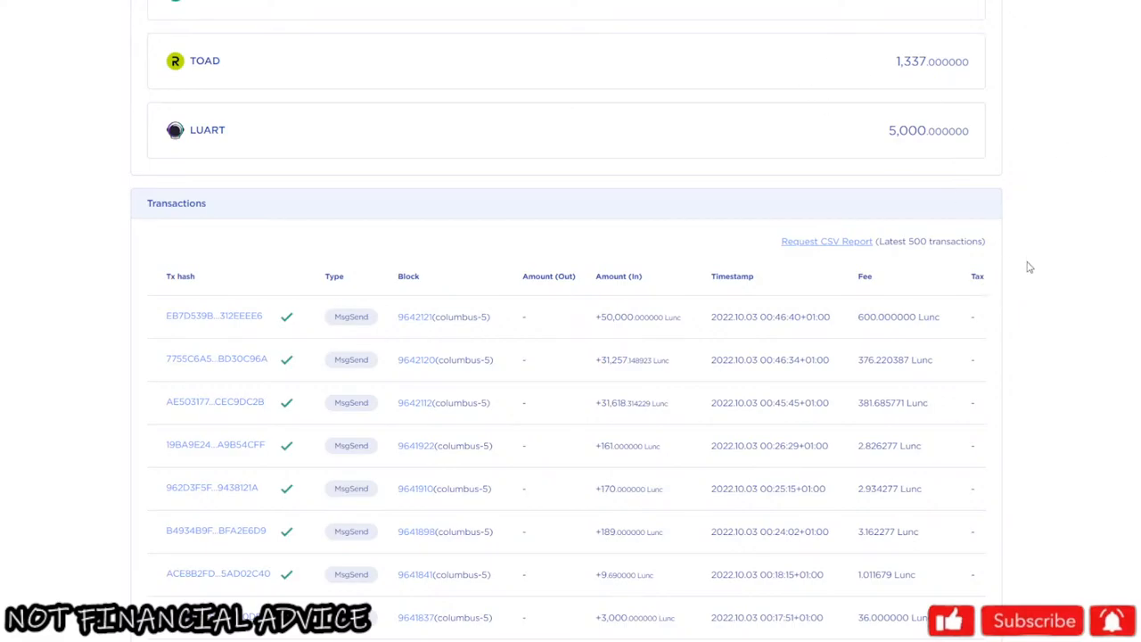
mouse_move(1051, 282)
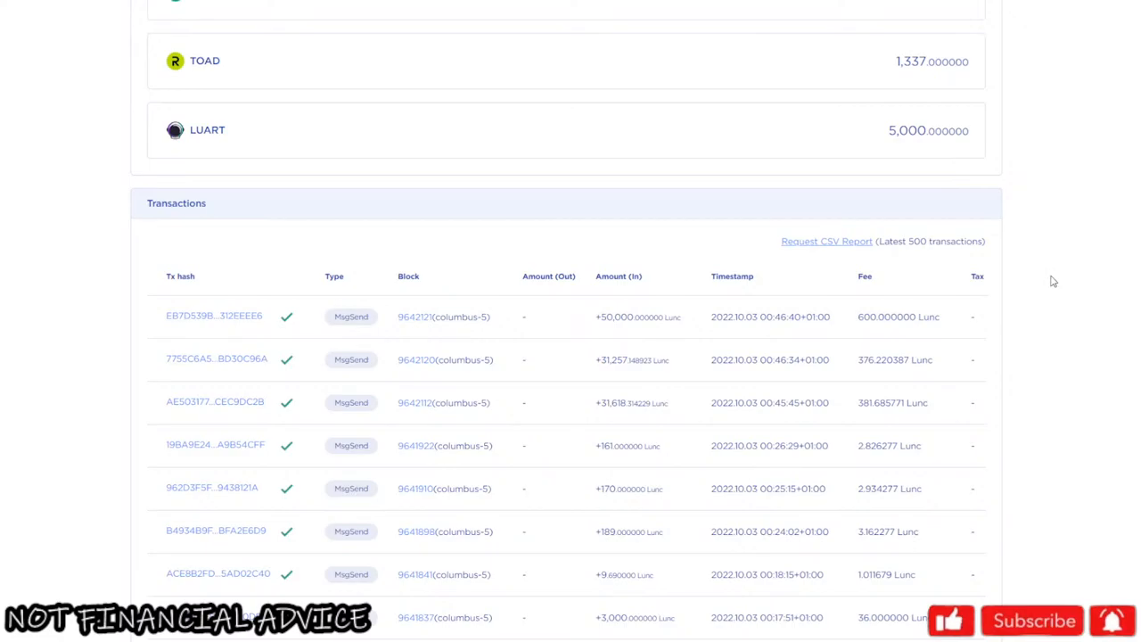
mouse_move(48, 0)
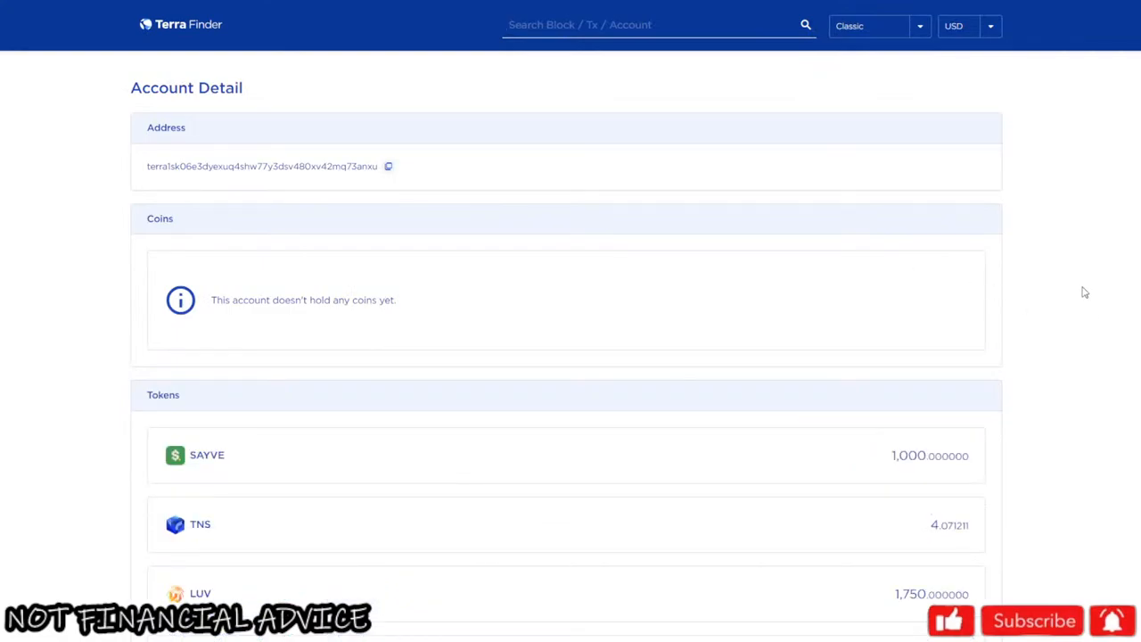
mouse_move(1087, 278)
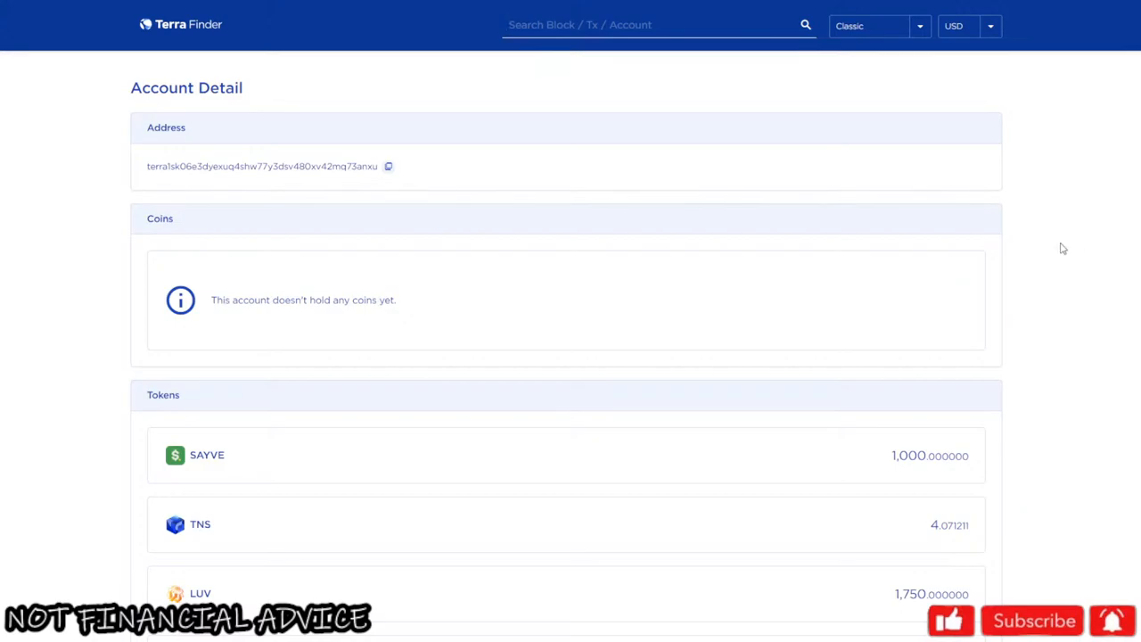
mouse_move(1048, 267)
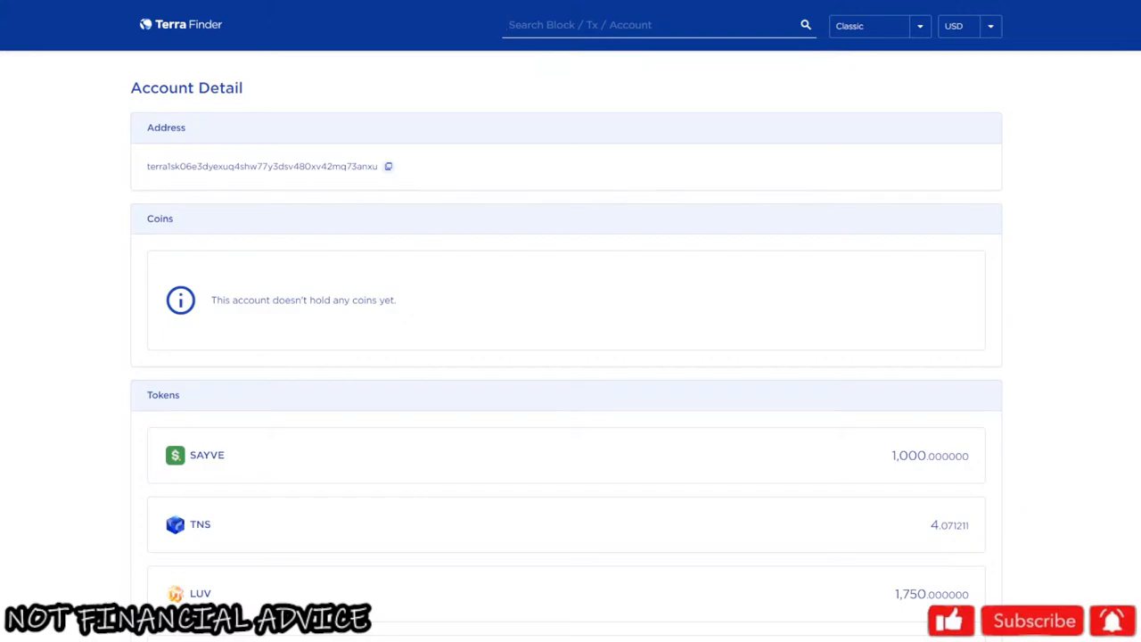
click(580, 25)
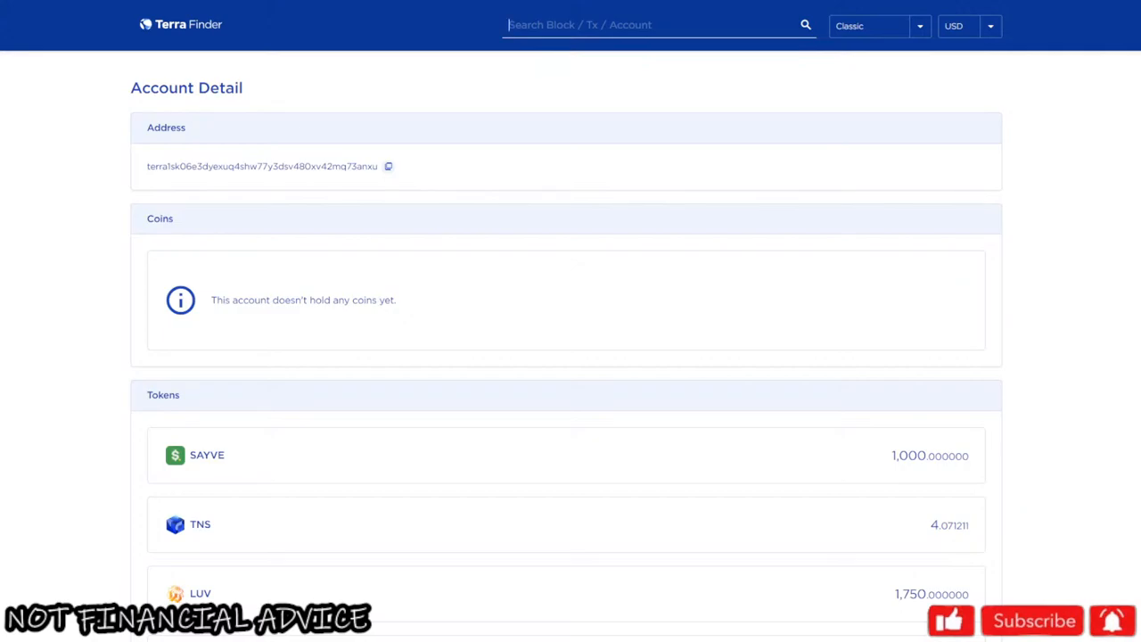
mouse_move(970, 372)
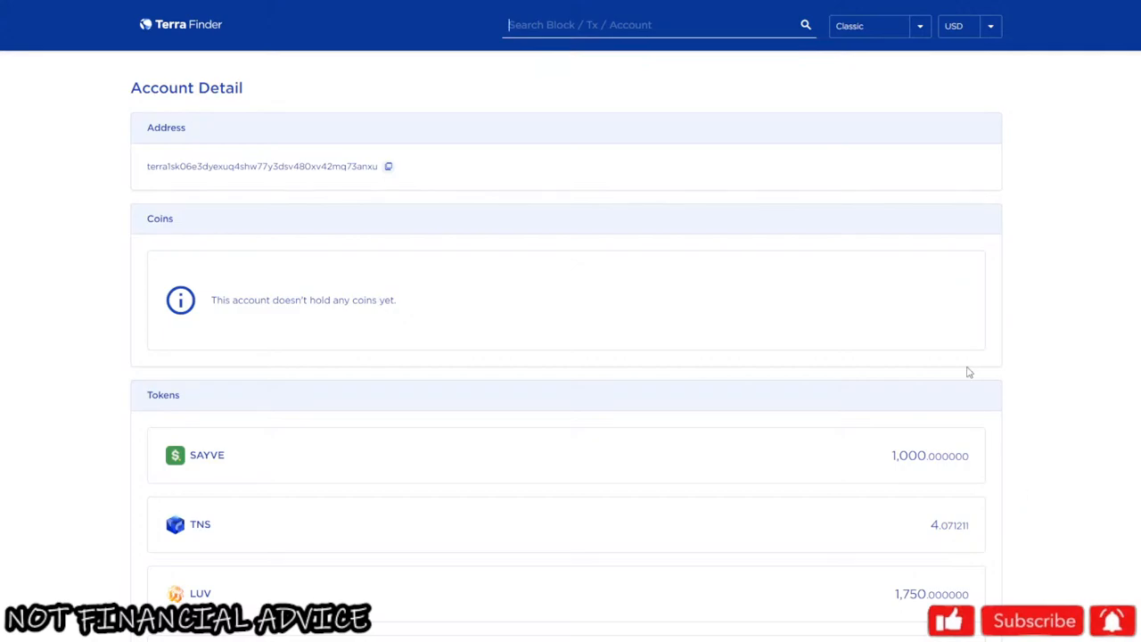
mouse_move(989, 324)
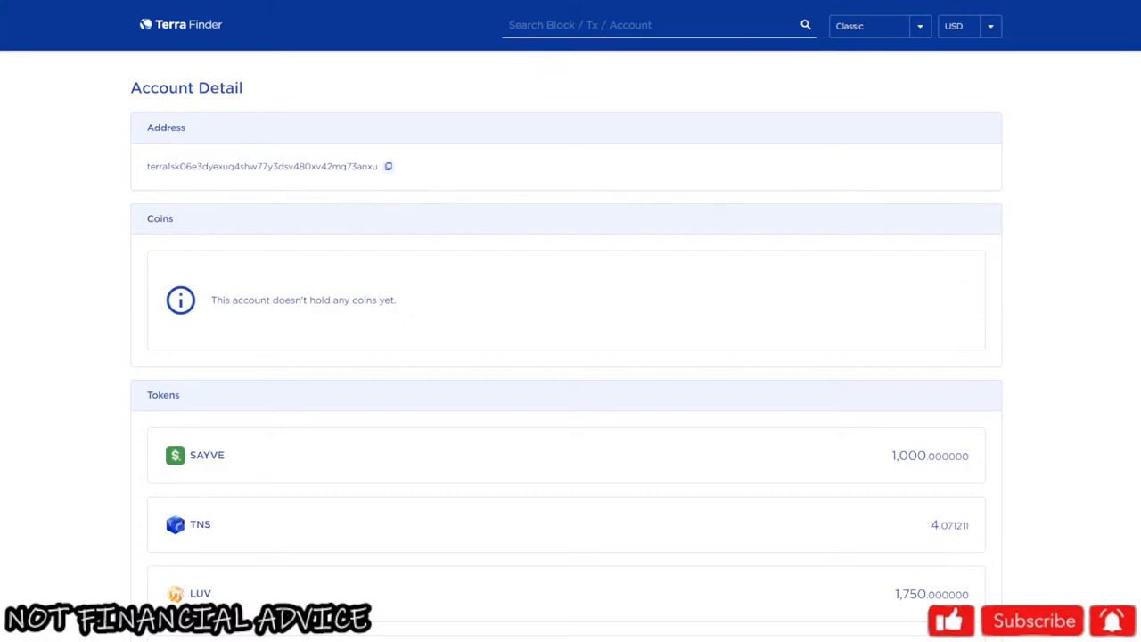
mouse_move(1023, 340)
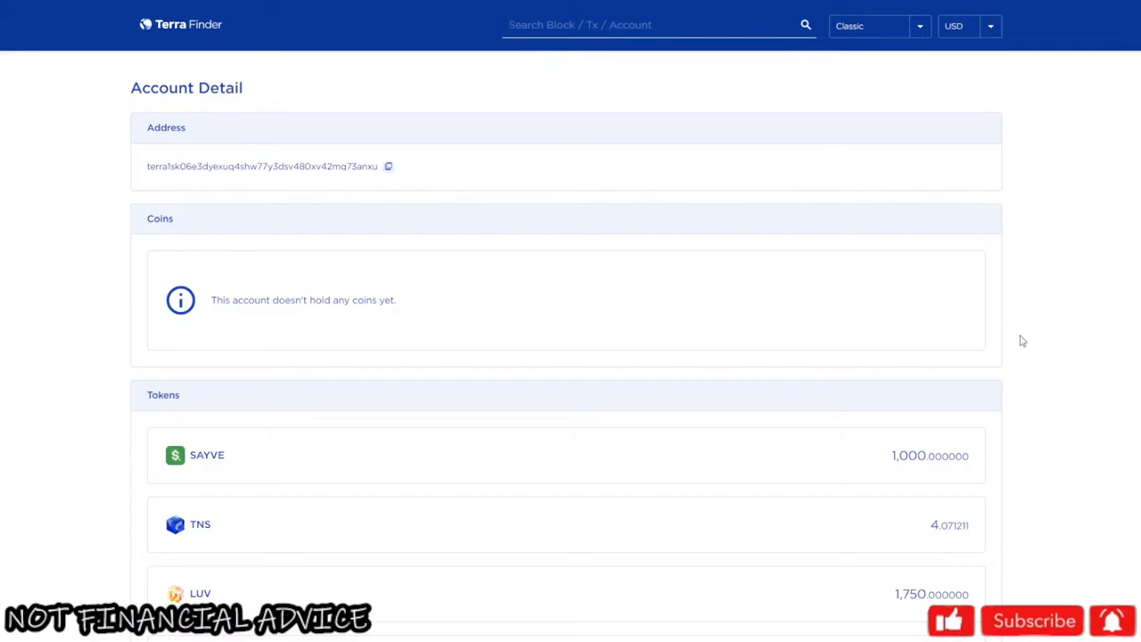
mouse_move(1073, 357)
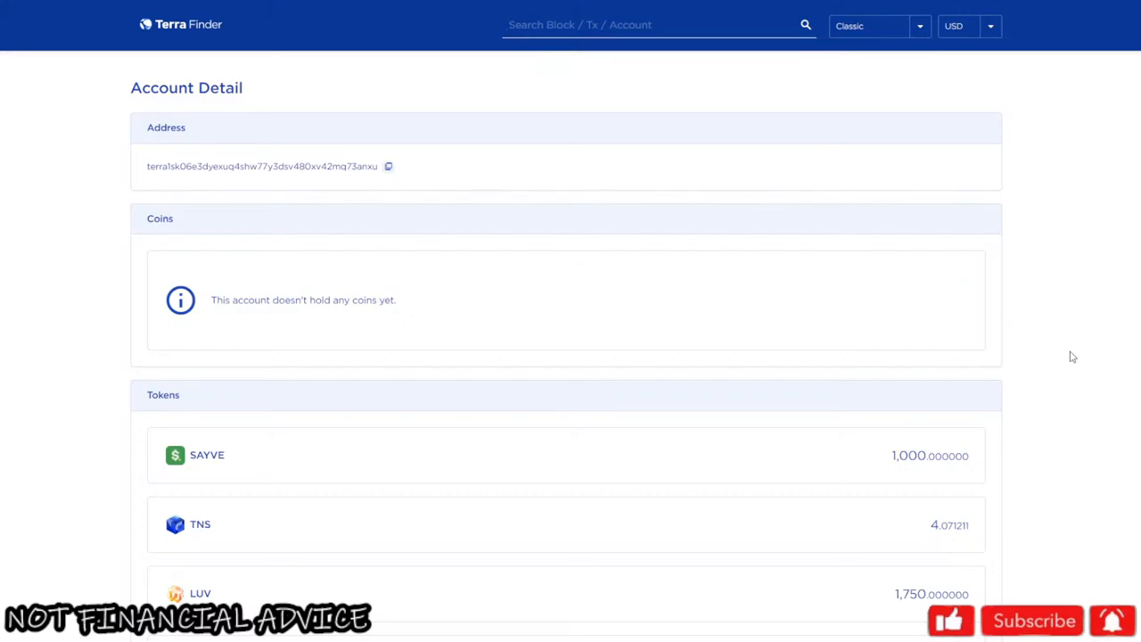
mouse_move(966, 286)
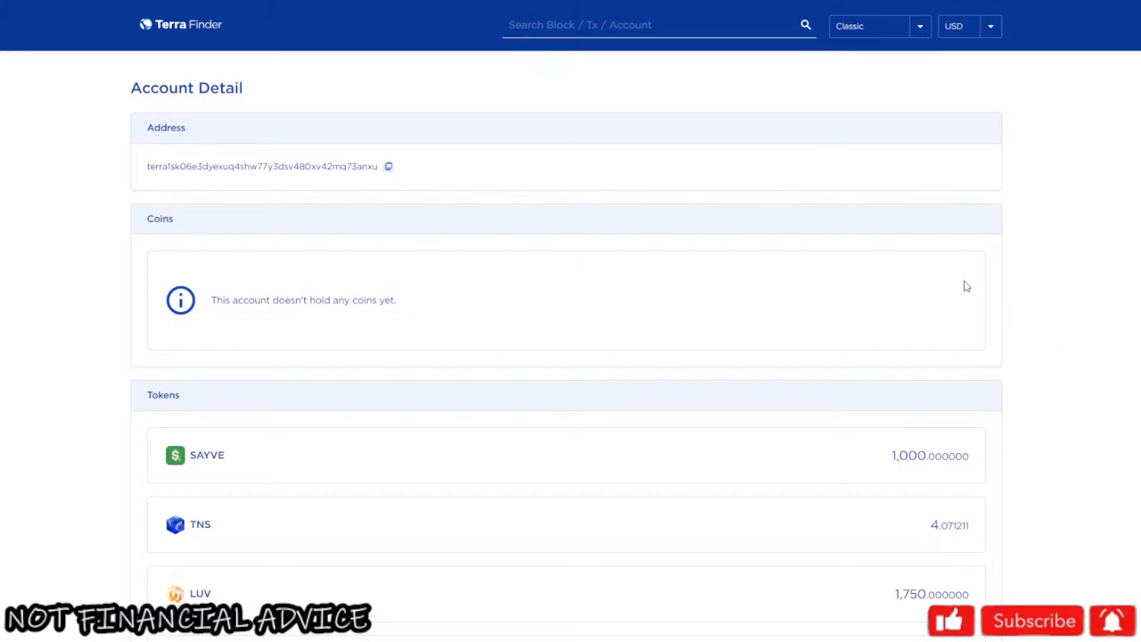
mouse_move(1112, 170)
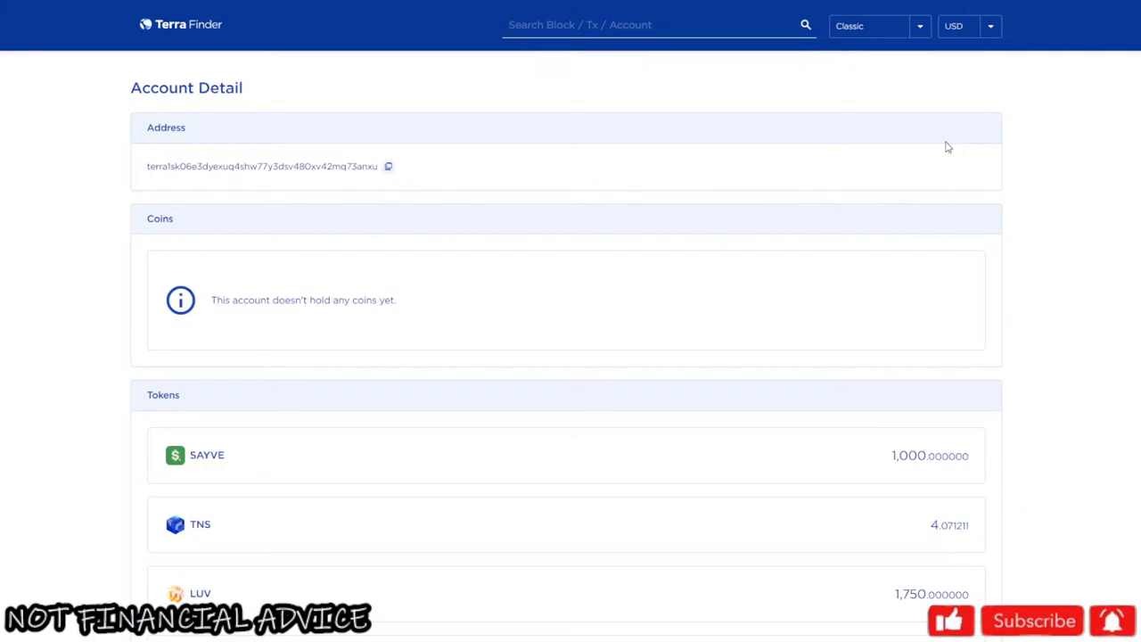
mouse_move(820, 129)
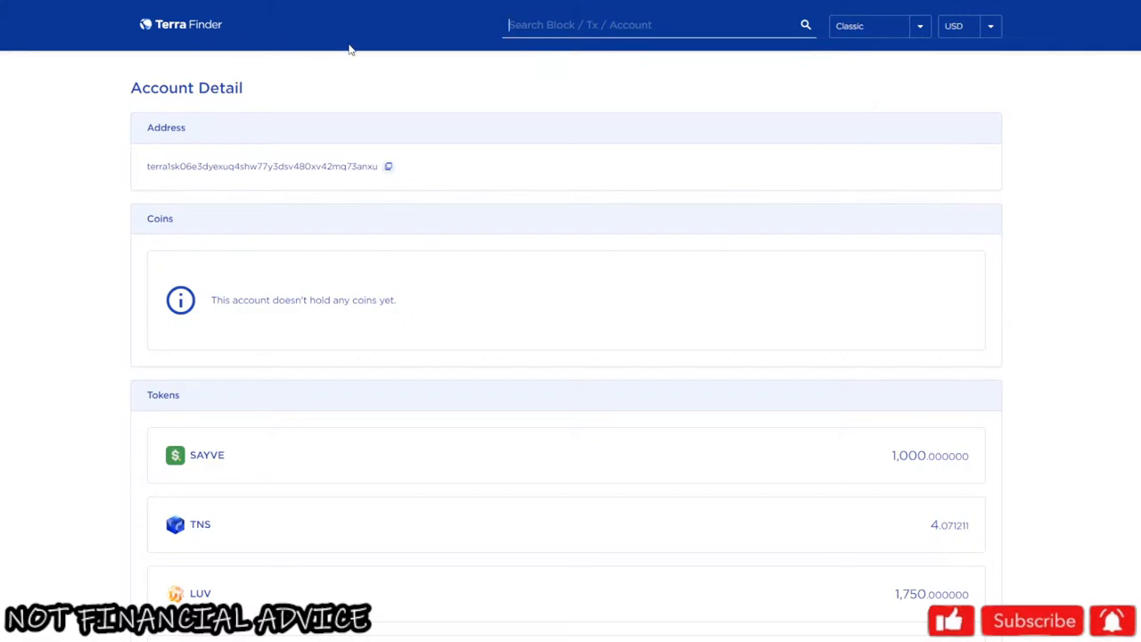
mouse_move(667, 132)
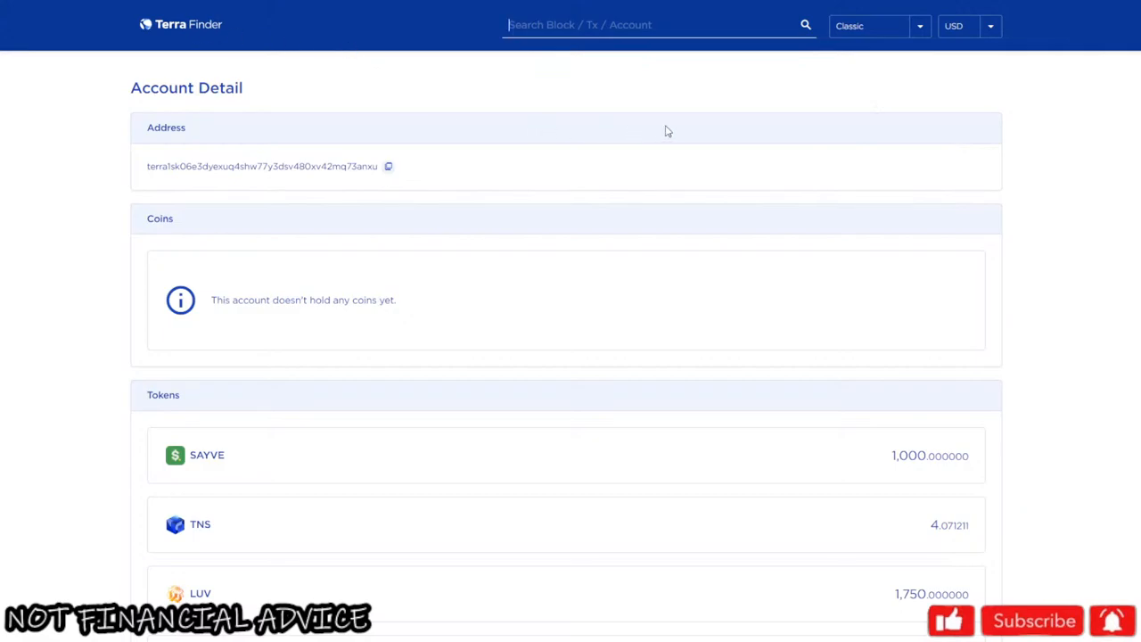
mouse_move(677, 125)
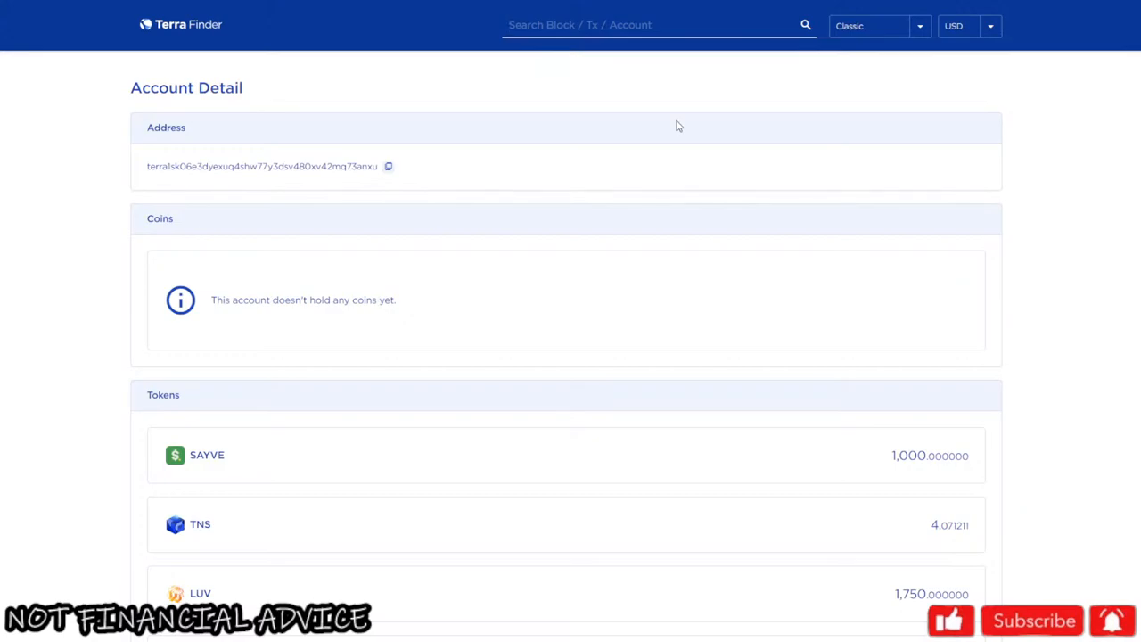
mouse_move(604, 93)
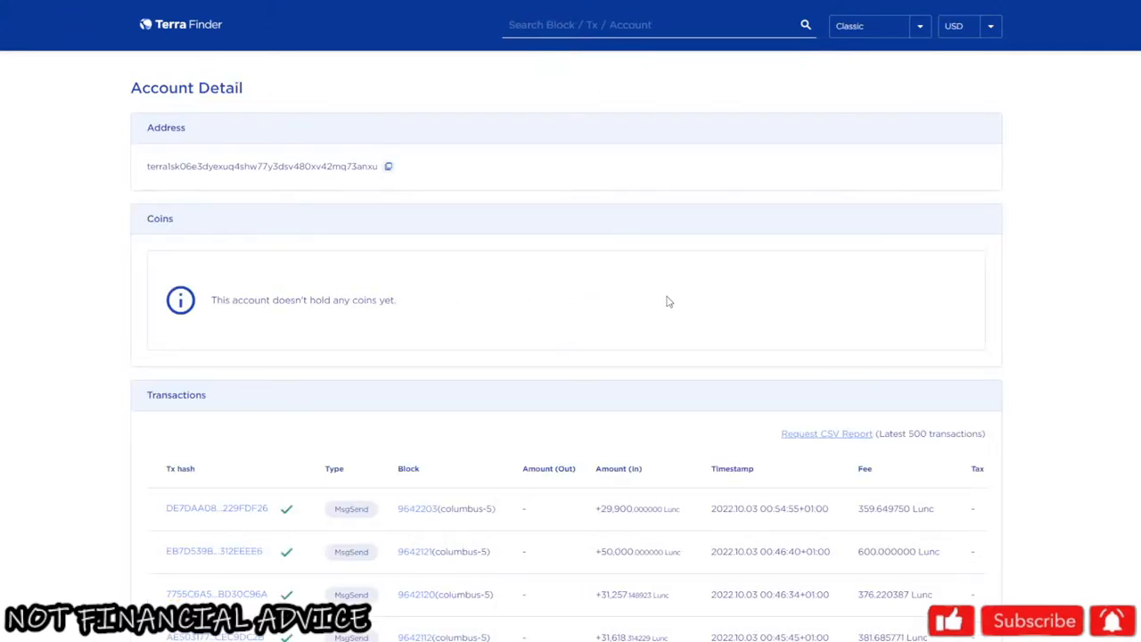
scroll(down, 3)
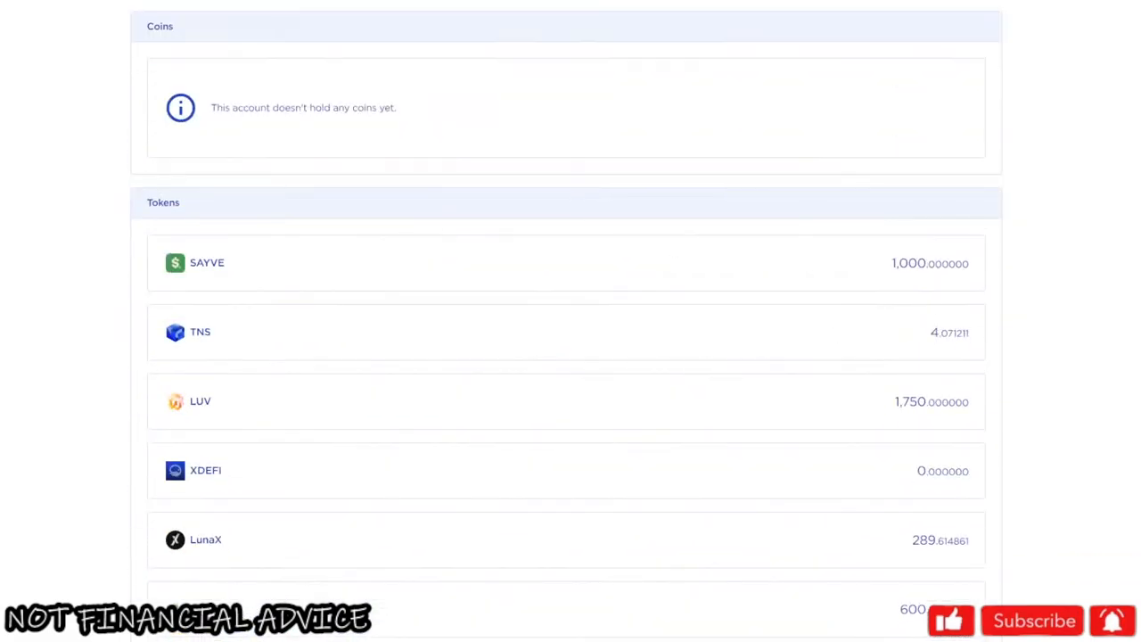
scroll(up, 3)
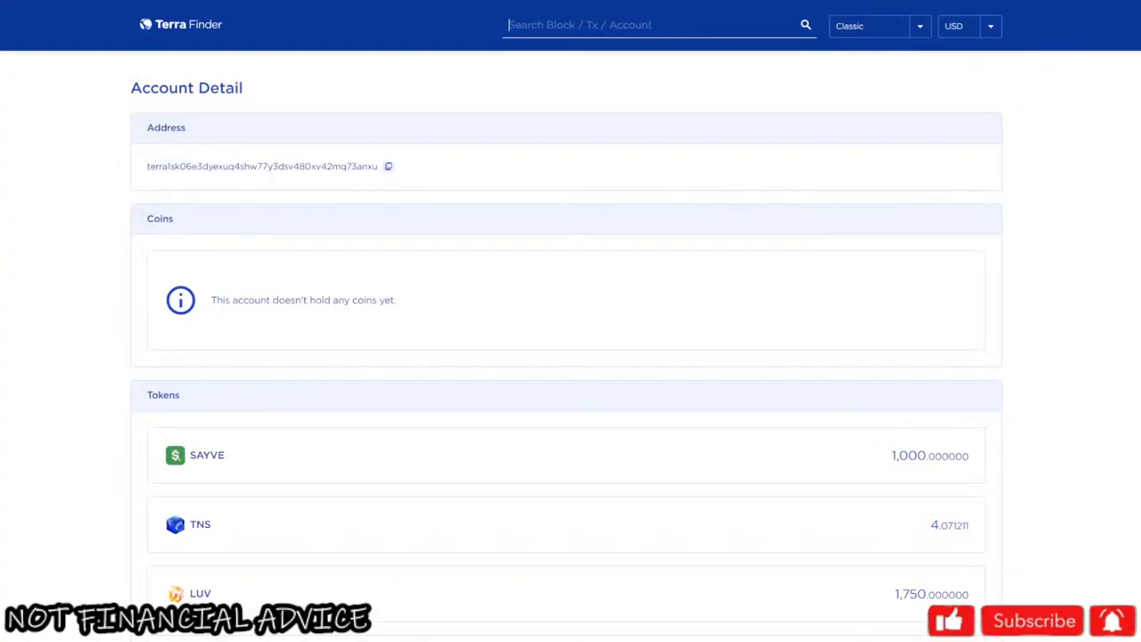
scroll(down, 3)
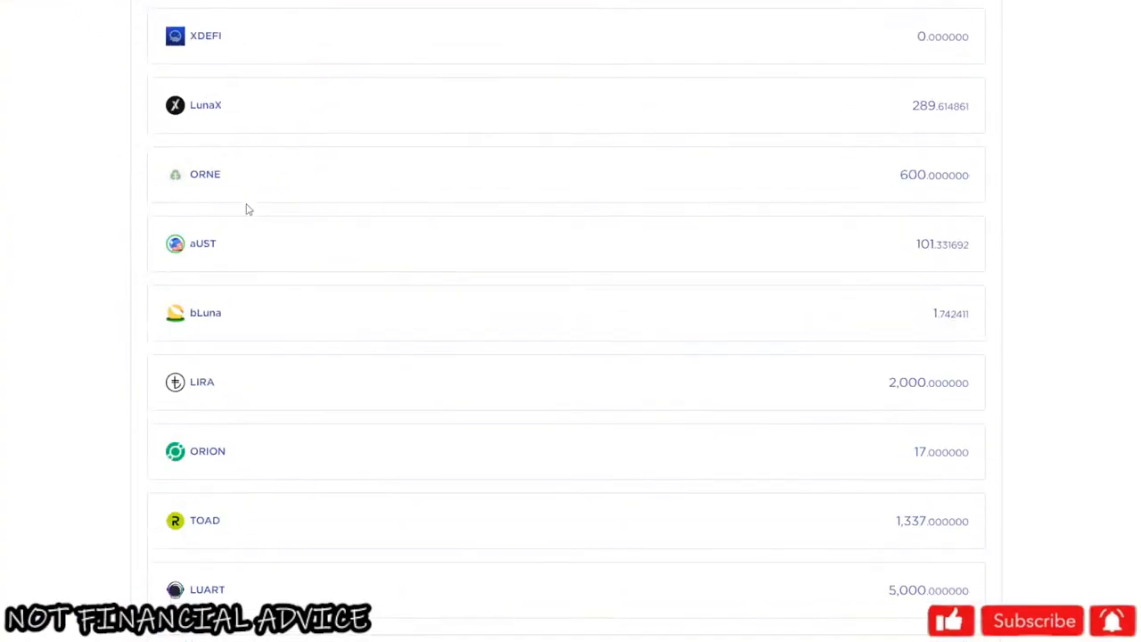
scroll(down, 3)
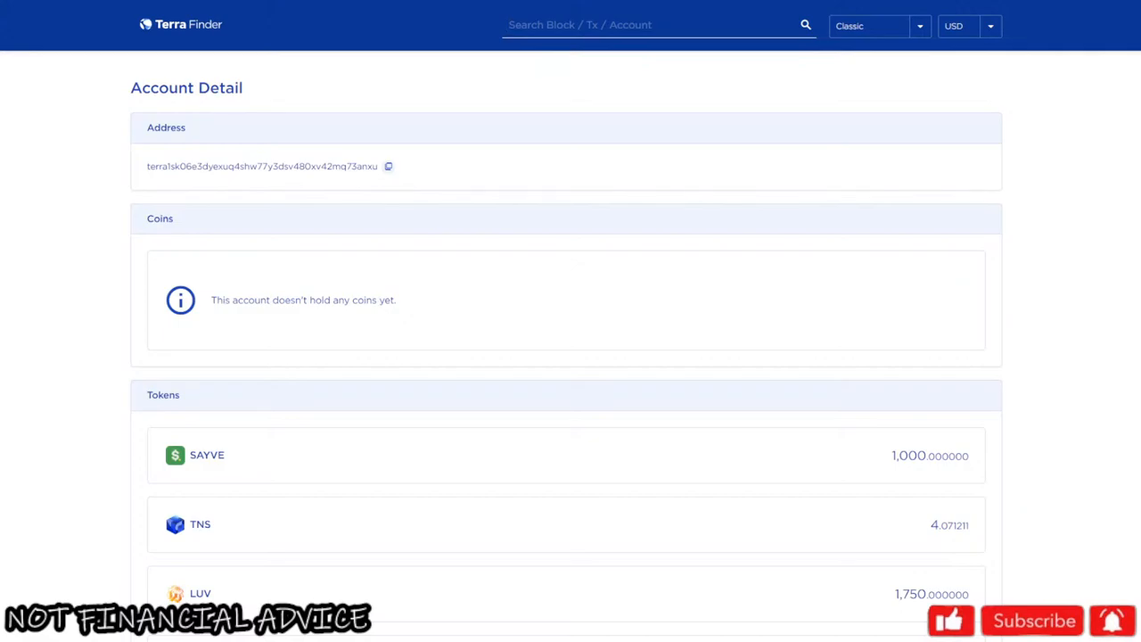
click(579, 25)
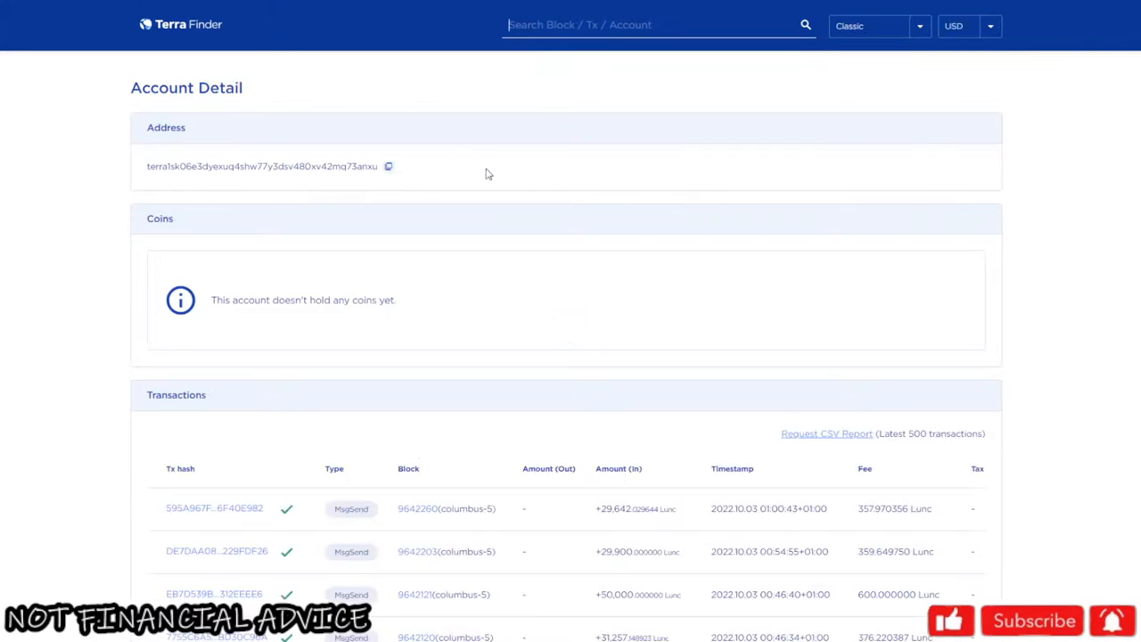
Step: Scroll down to the burn wallet's transactions showing the 161 and 170 LUNC transfers around 00:25–00:26
scroll(down, 3)
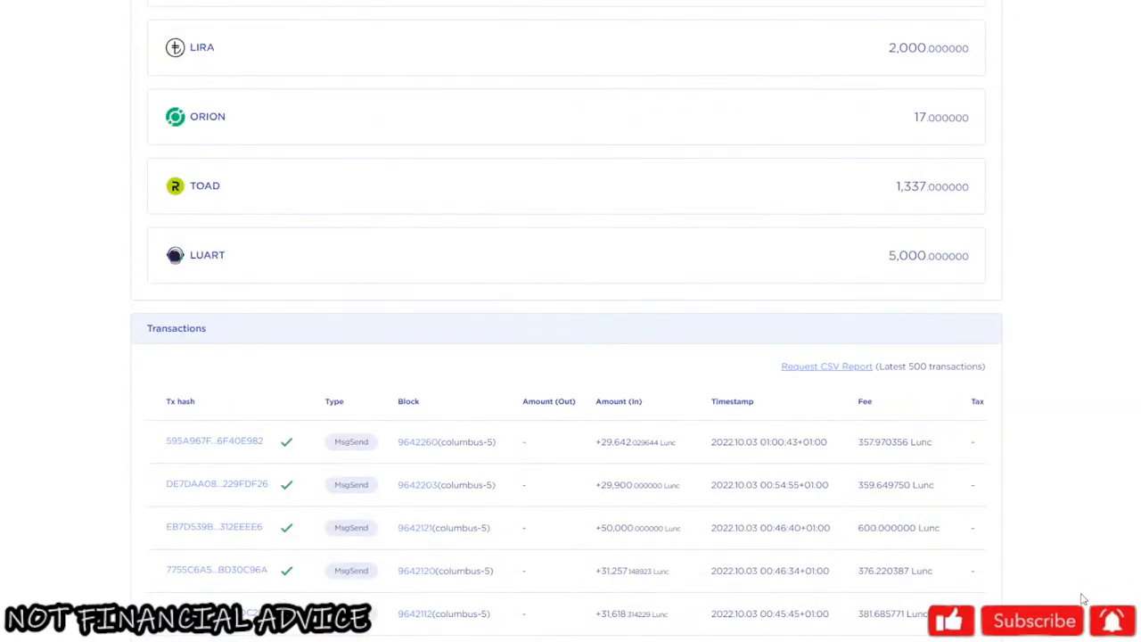
scroll(down, 3)
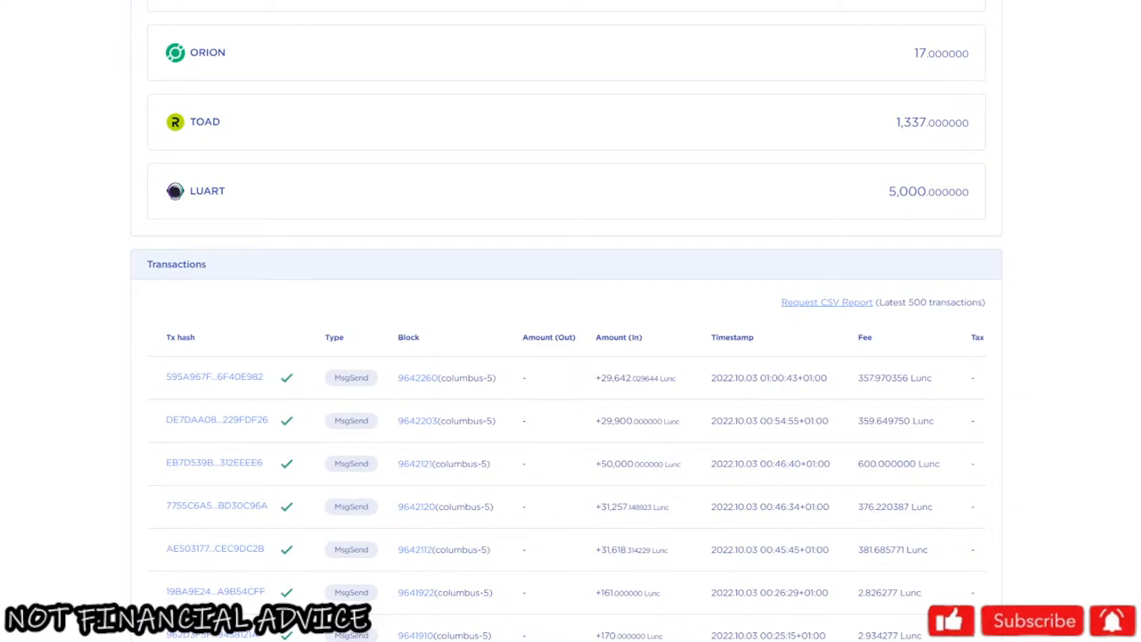
mouse_move(1087, 333)
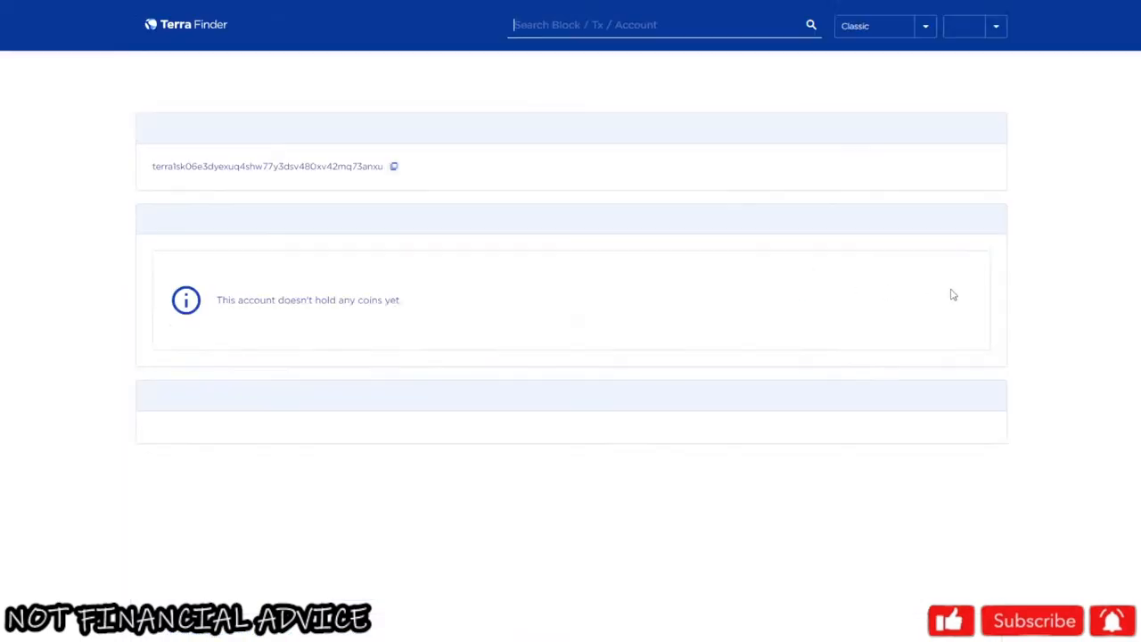
Step: Scroll through the other account's holdings of about 2.36 trillion LUNC, 2.03 billion USTC and 10 MNTC
scroll(down, 3)
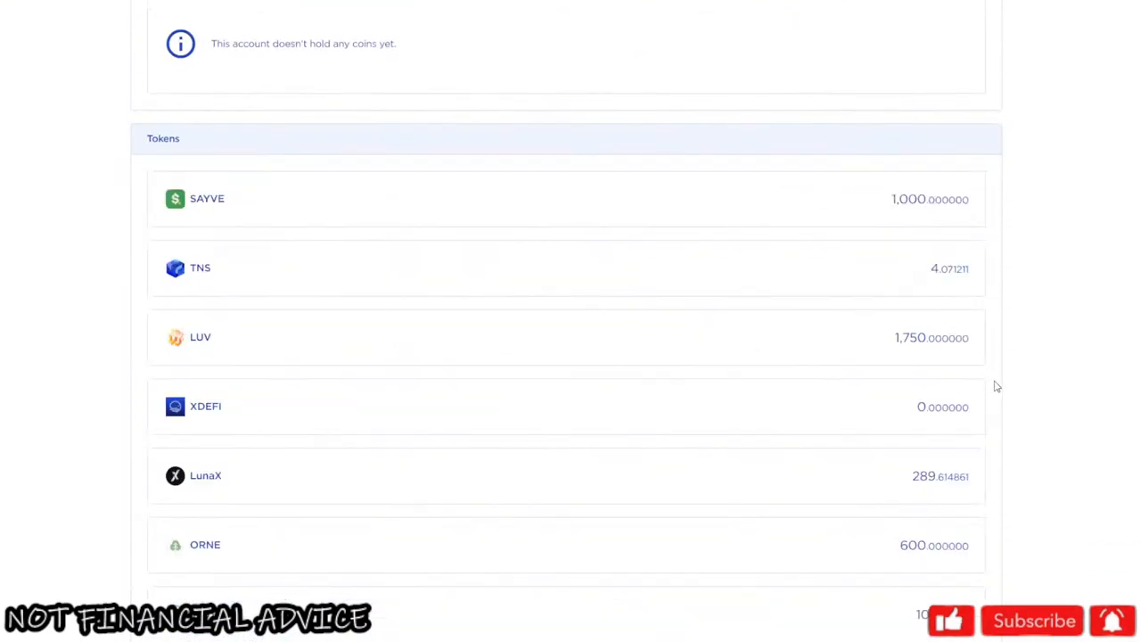
scroll(down, 3)
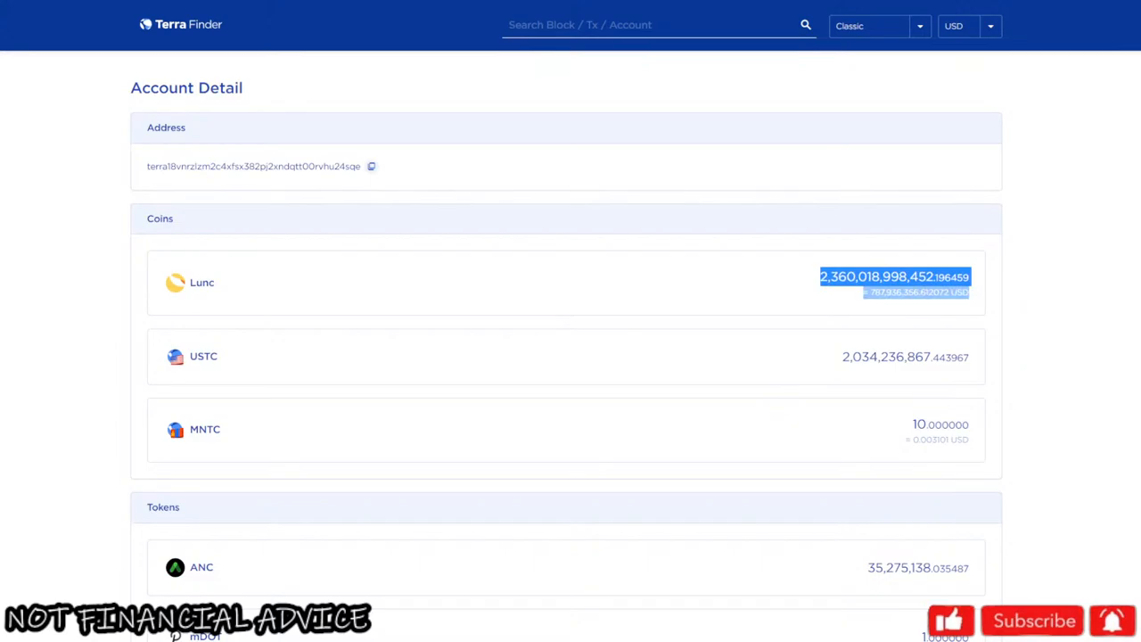
Step: Scroll the burn wallet's account page down to its recent incoming LUNC transactions
scroll(down, 3)
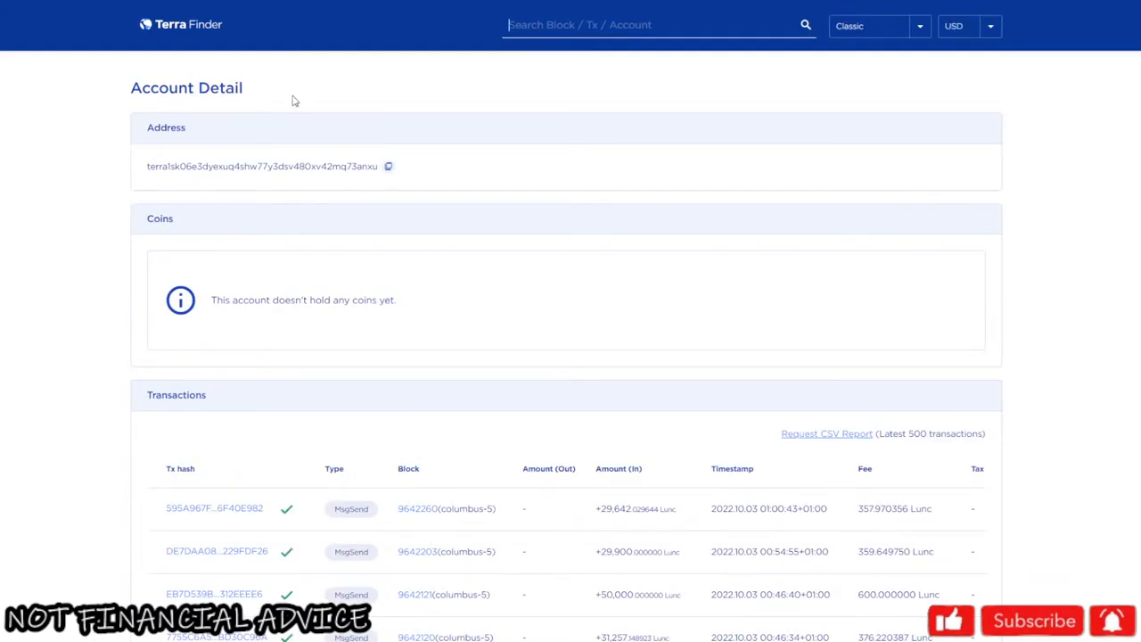
scroll(down, 3)
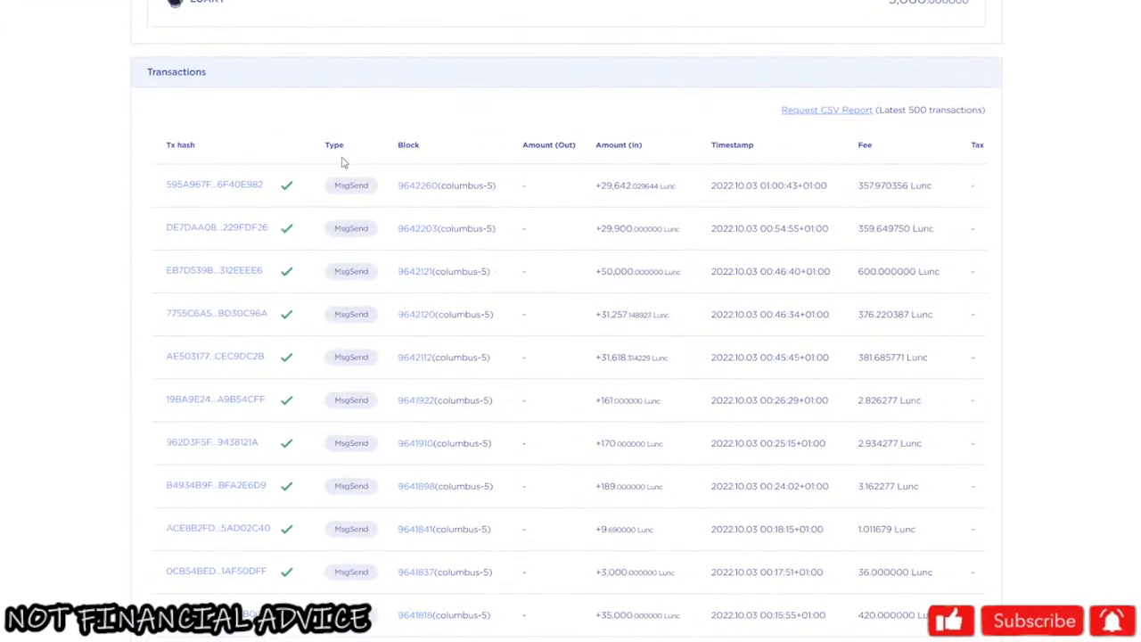
mouse_move(688, 230)
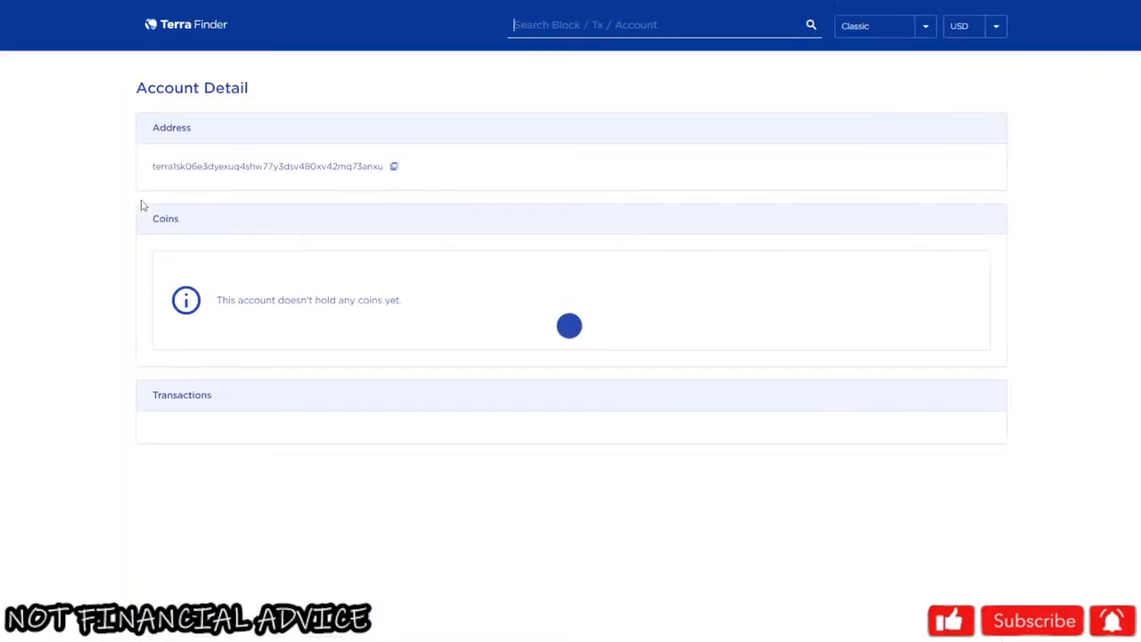
scroll(down, 3)
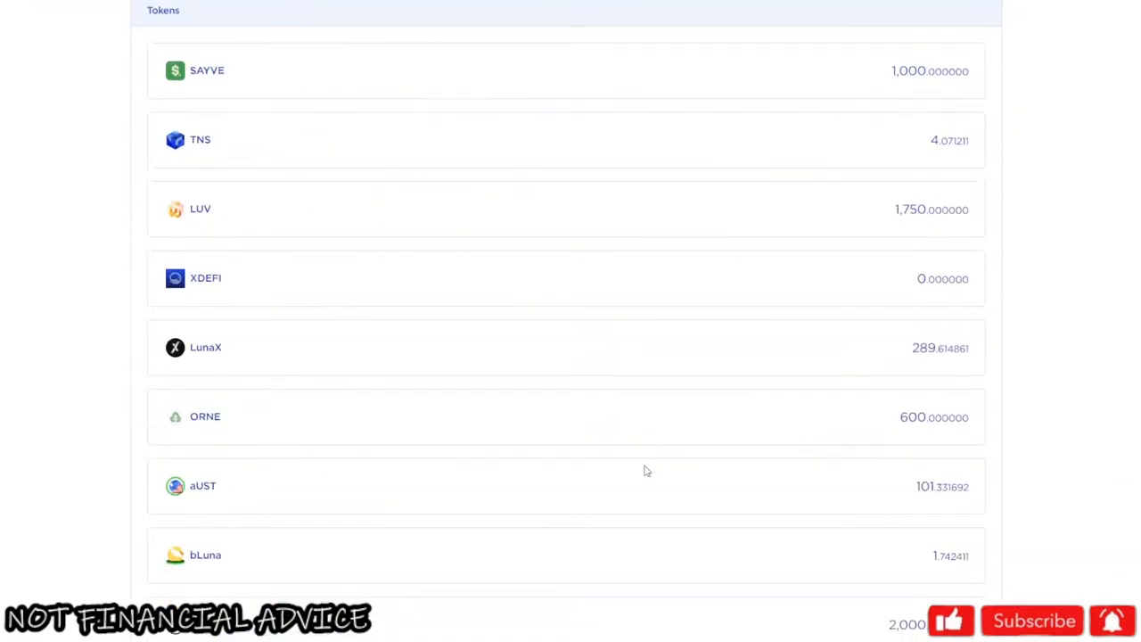
scroll(down, 3)
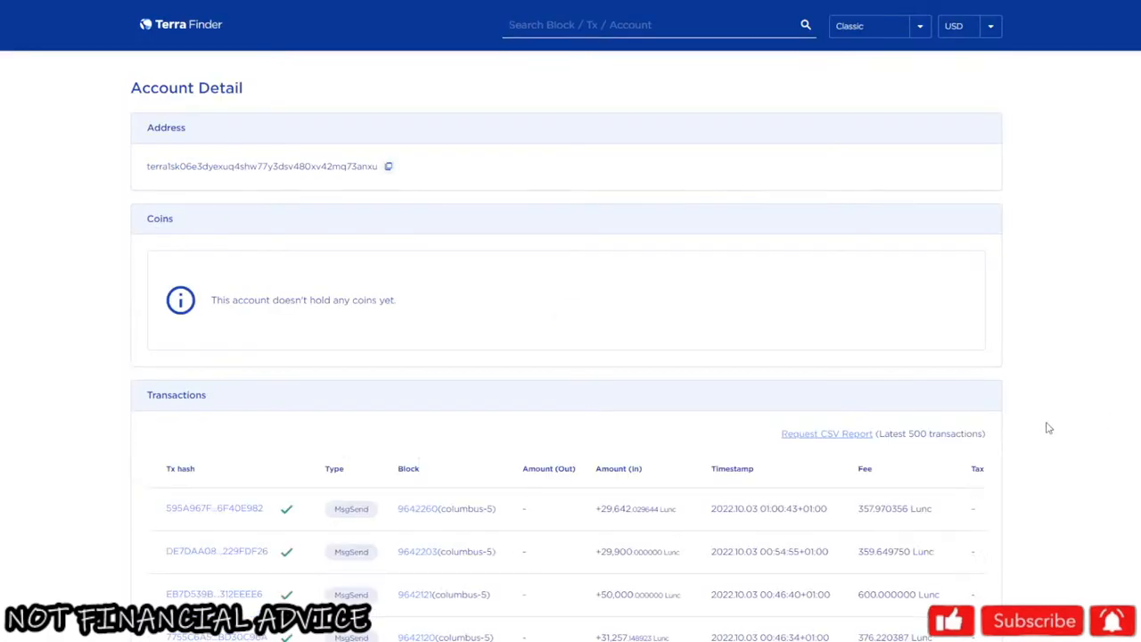
Step: Scroll the burn wallet page before moving to Terra Station's NFT section
scroll(down, 3)
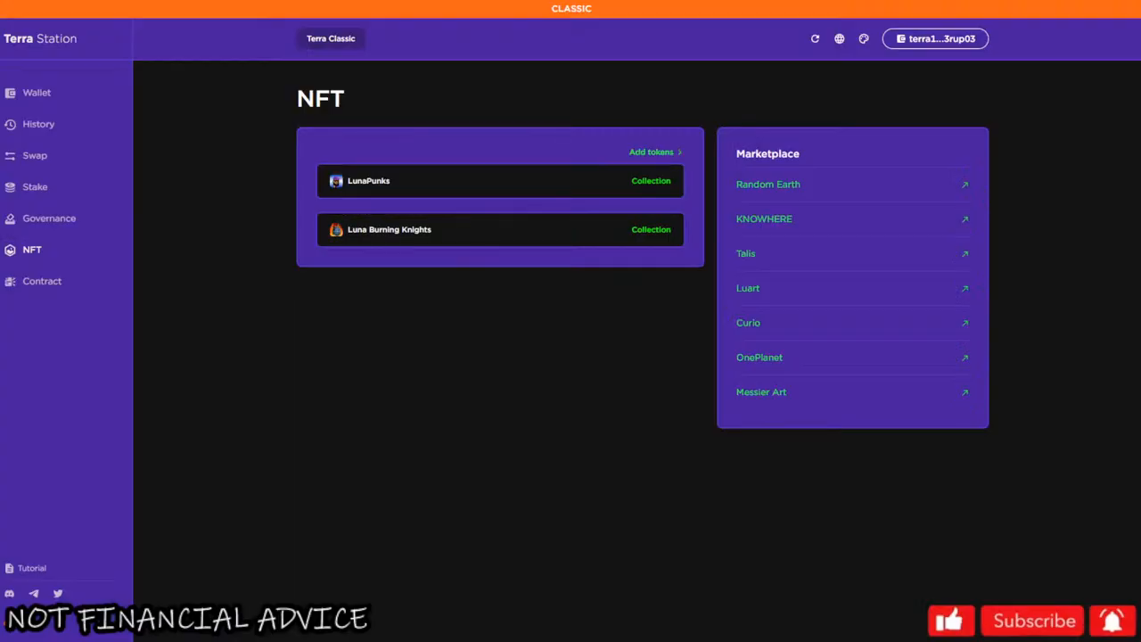
Step: Show the LUNCPenguins burn dashboard with about 4.32 billion LUNC total burns and the burn ticker
click(39, 39)
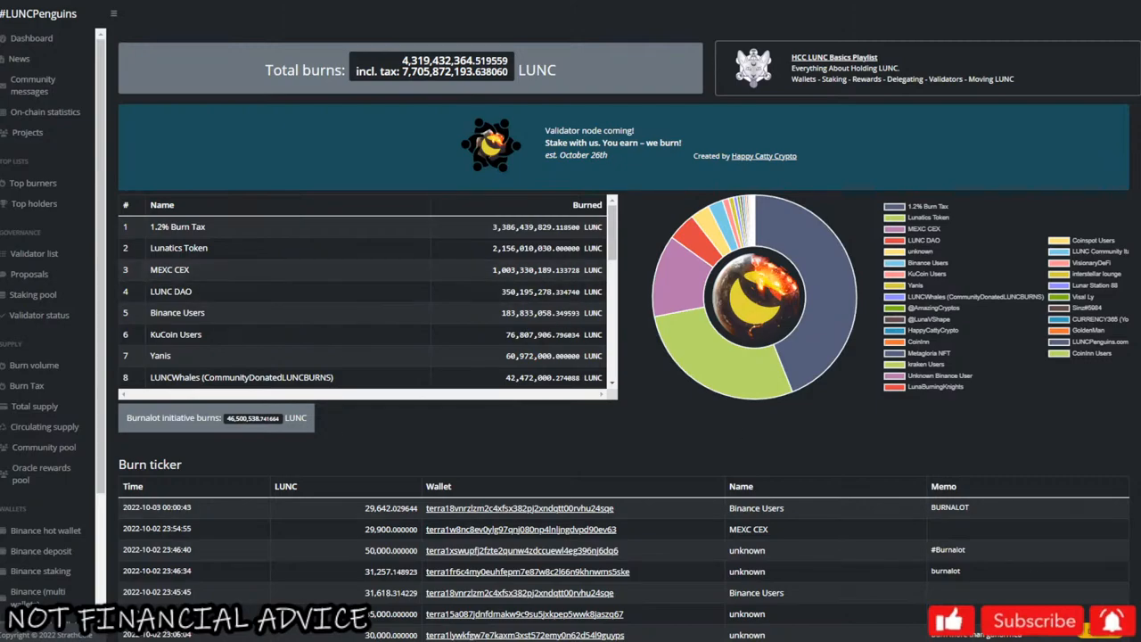
mouse_move(884, 554)
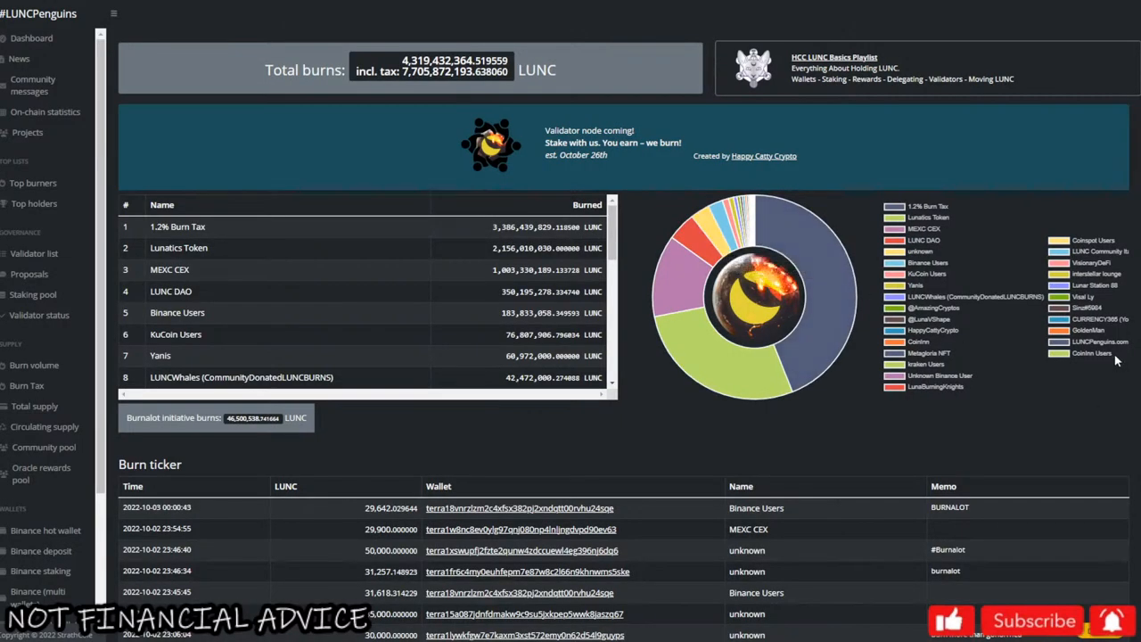
Step: Select a burn entry's memo text and scroll the top burners table down to ranks 15–23
scroll(down, 3)
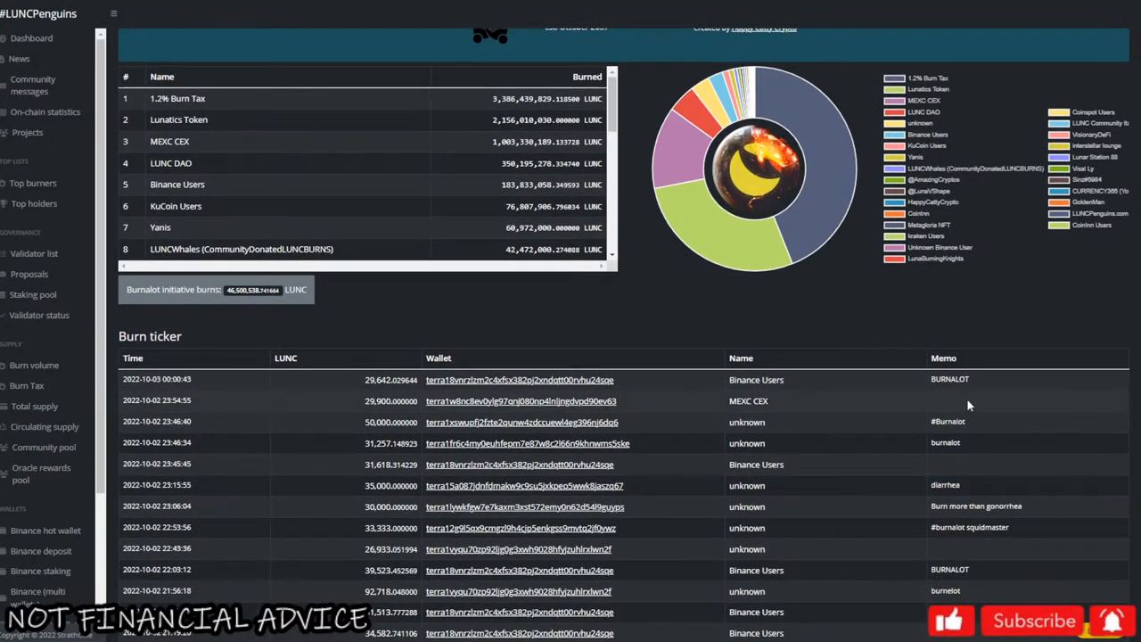
double_click(977, 506)
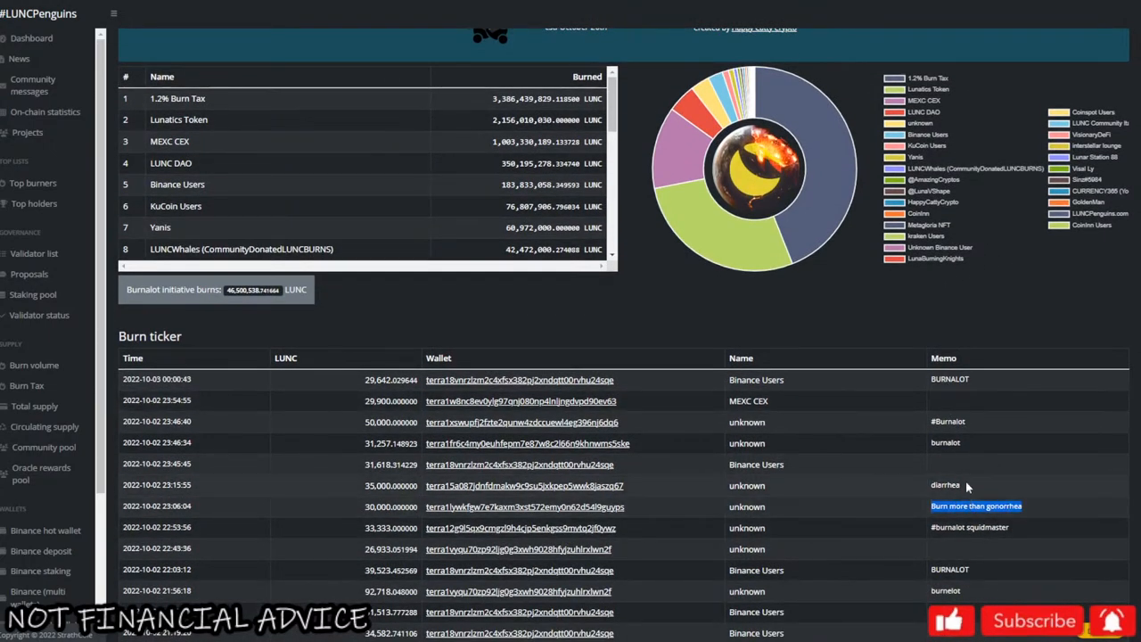
scroll(down, 3)
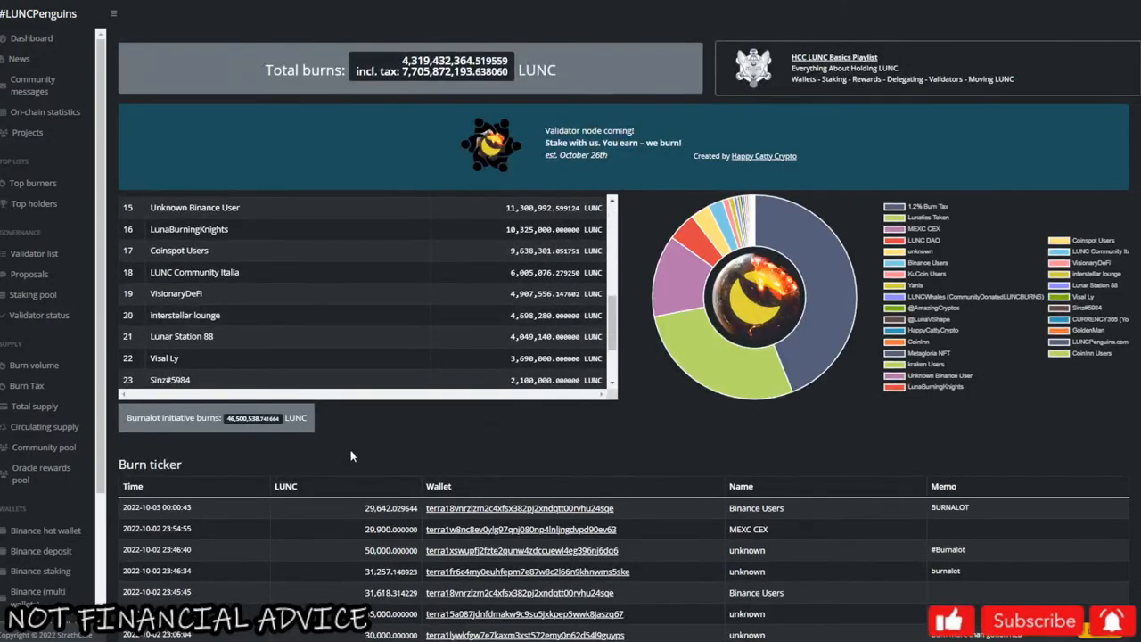
mouse_move(363, 435)
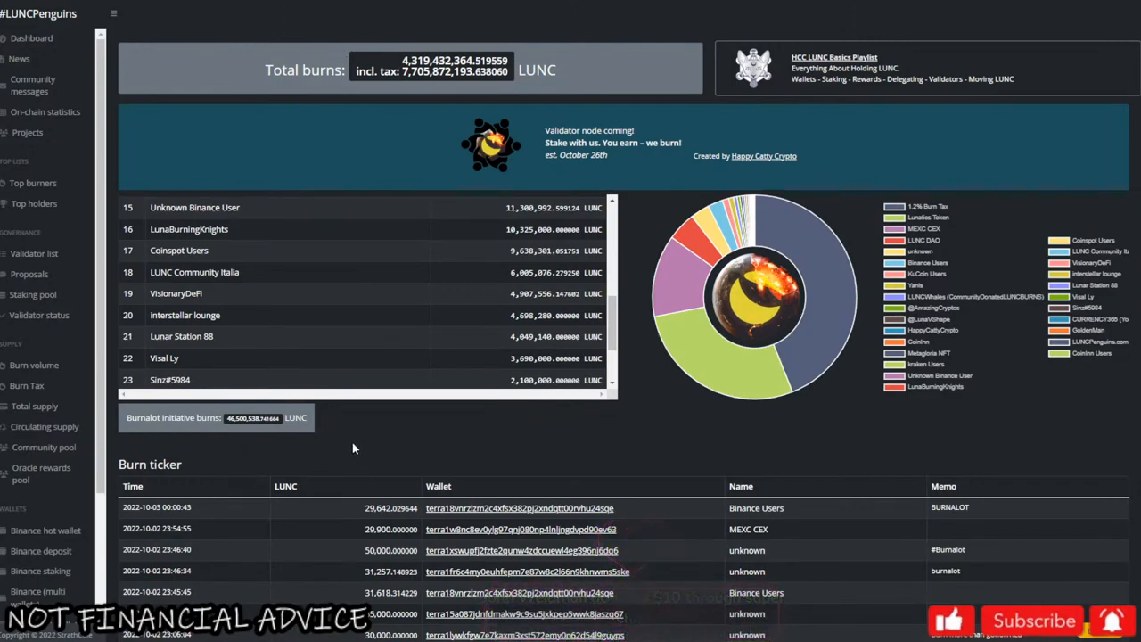
mouse_move(353, 472)
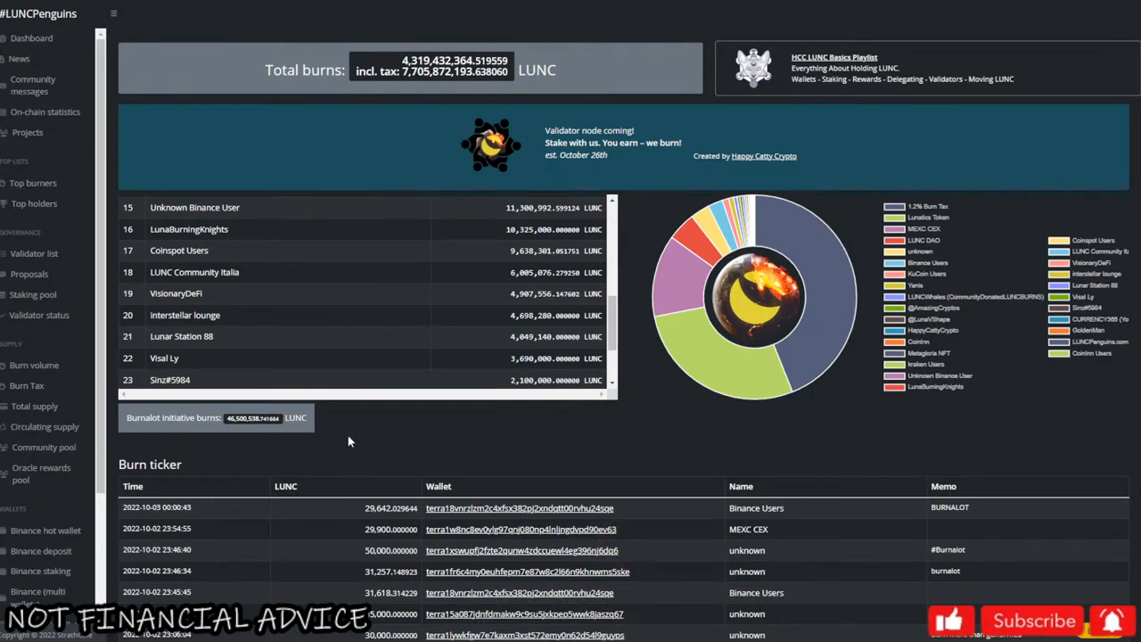
mouse_move(264, 495)
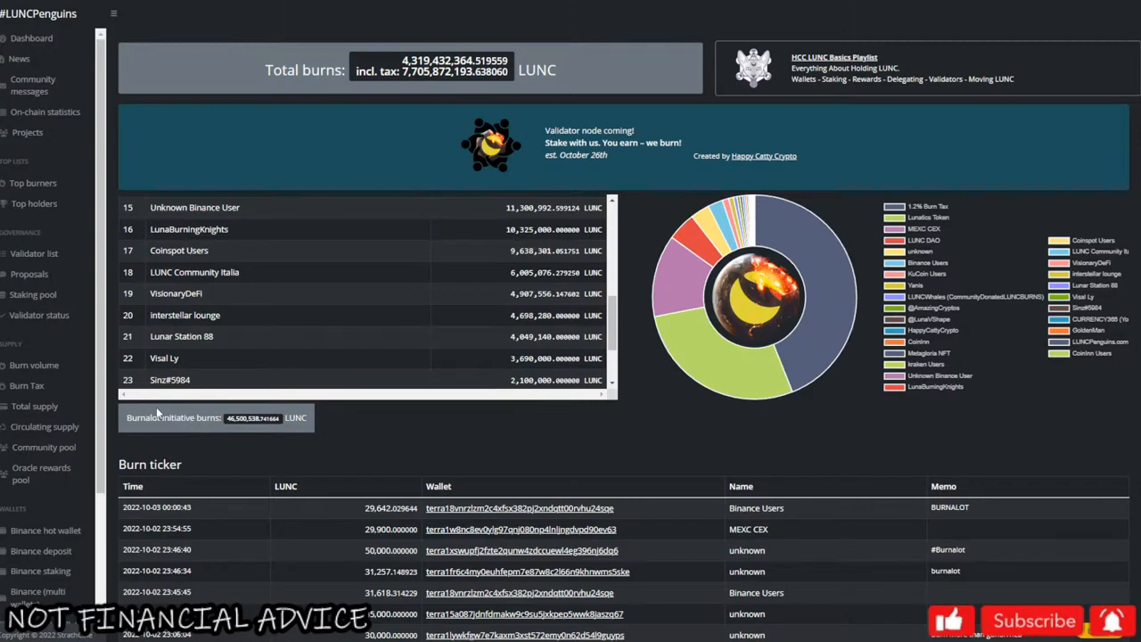
mouse_move(473, 467)
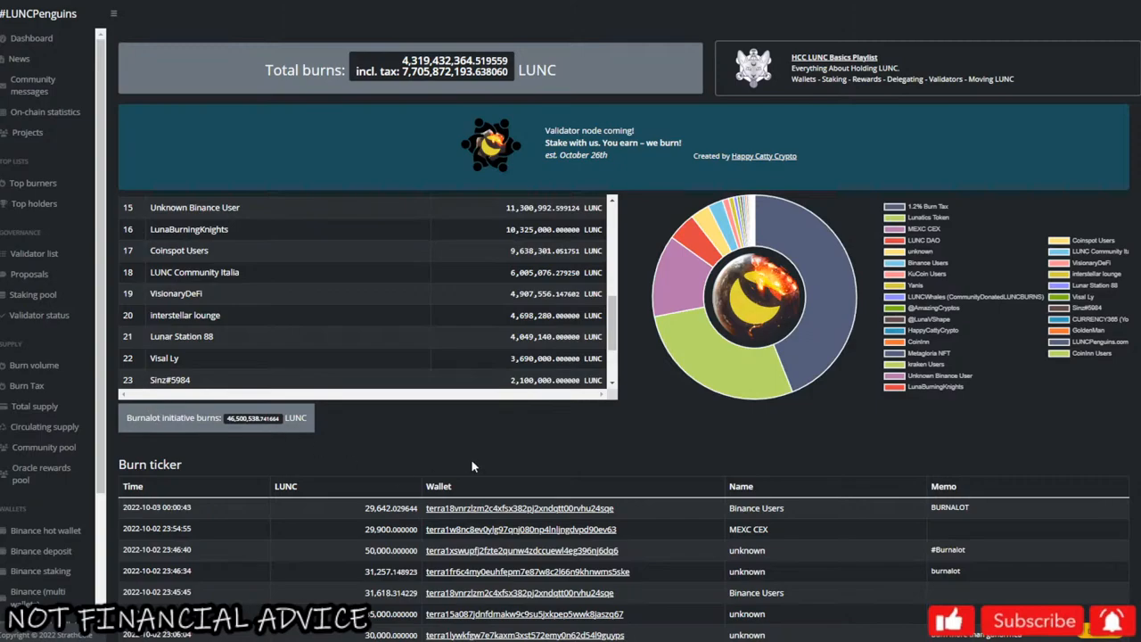
mouse_move(561, 438)
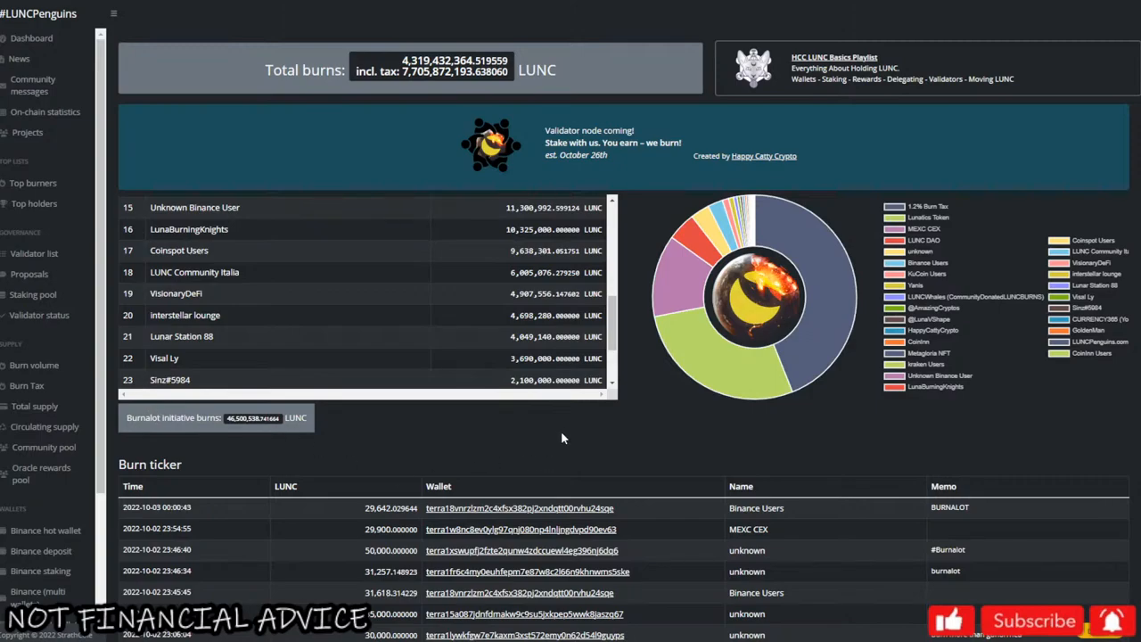
mouse_move(121, 417)
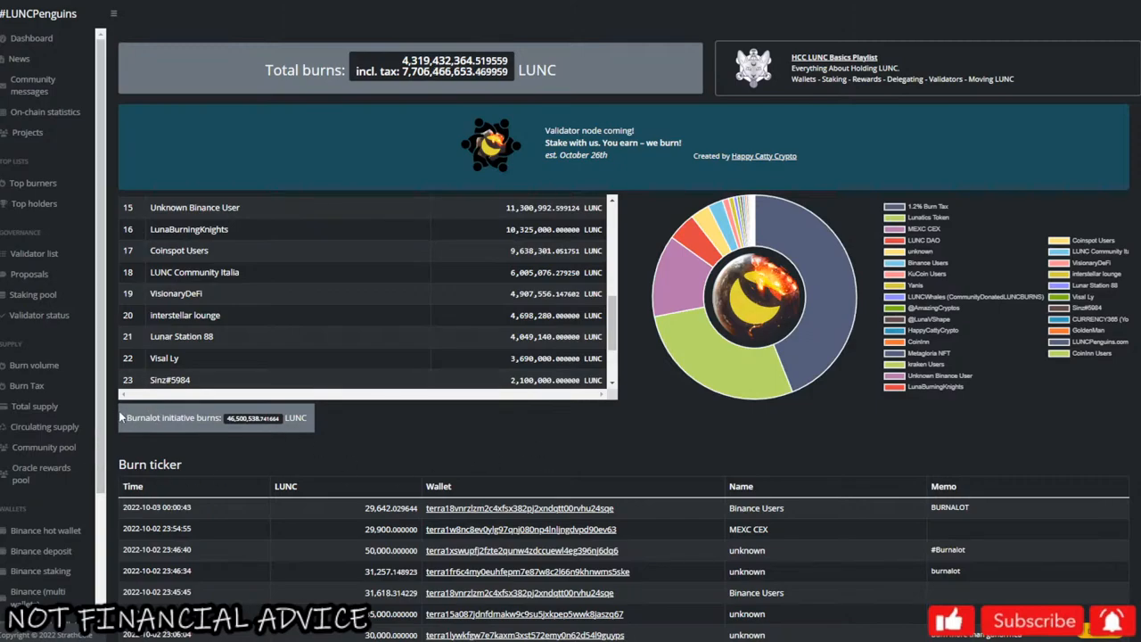
mouse_move(125, 424)
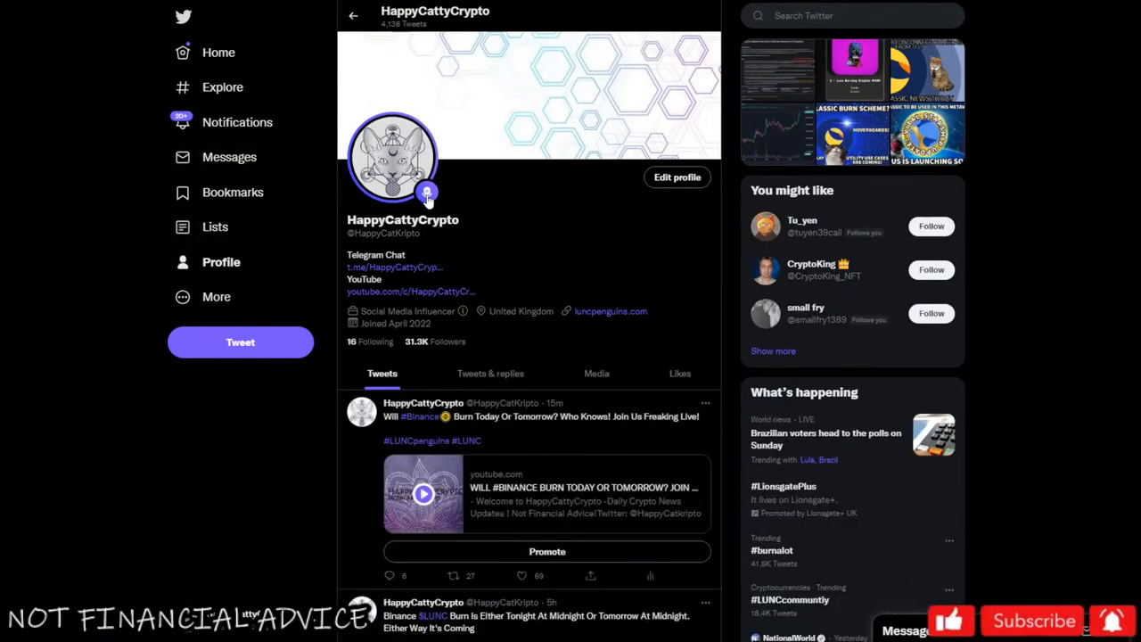
Step: View the HappyCattyCrypto Twitter profile and its latest tweet about a Binance burn today
click(427, 192)
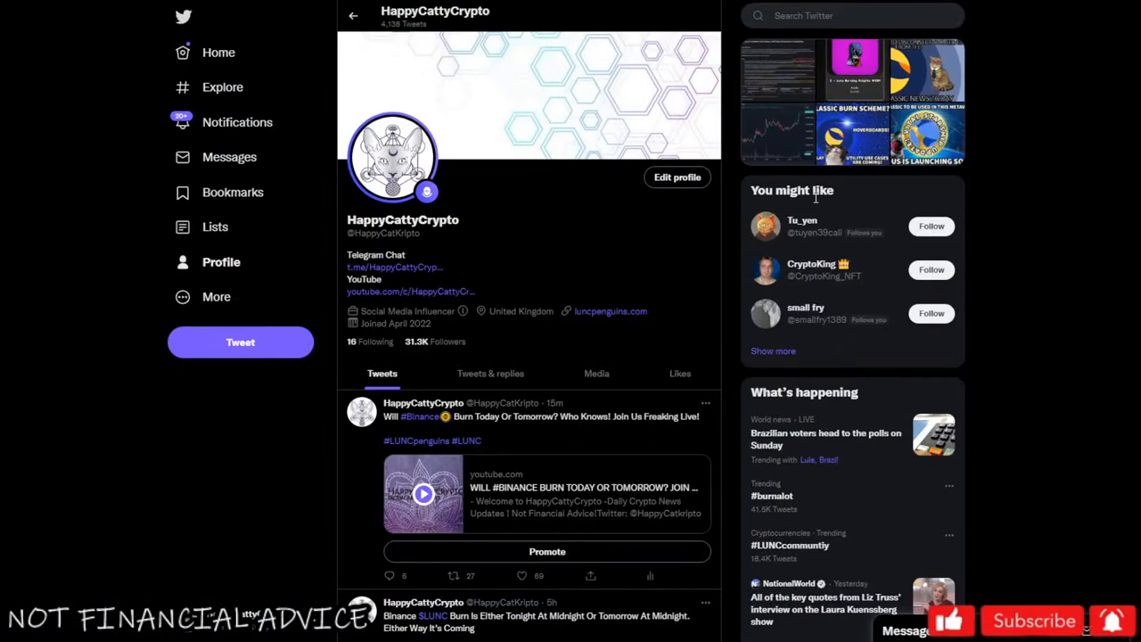
mouse_move(1006, 285)
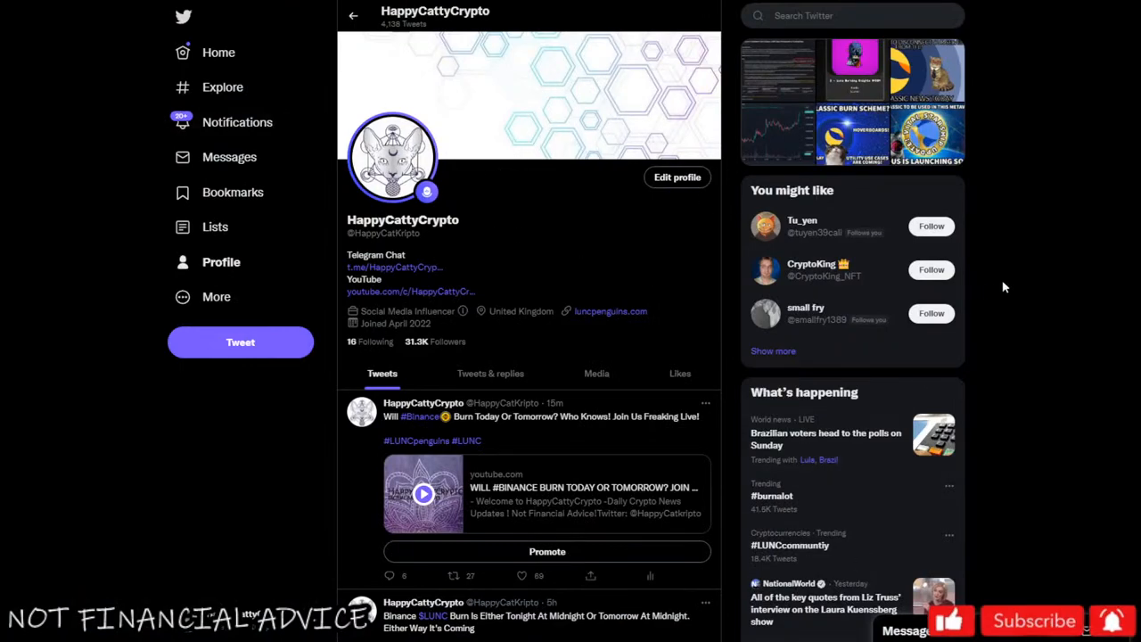
mouse_move(916, 474)
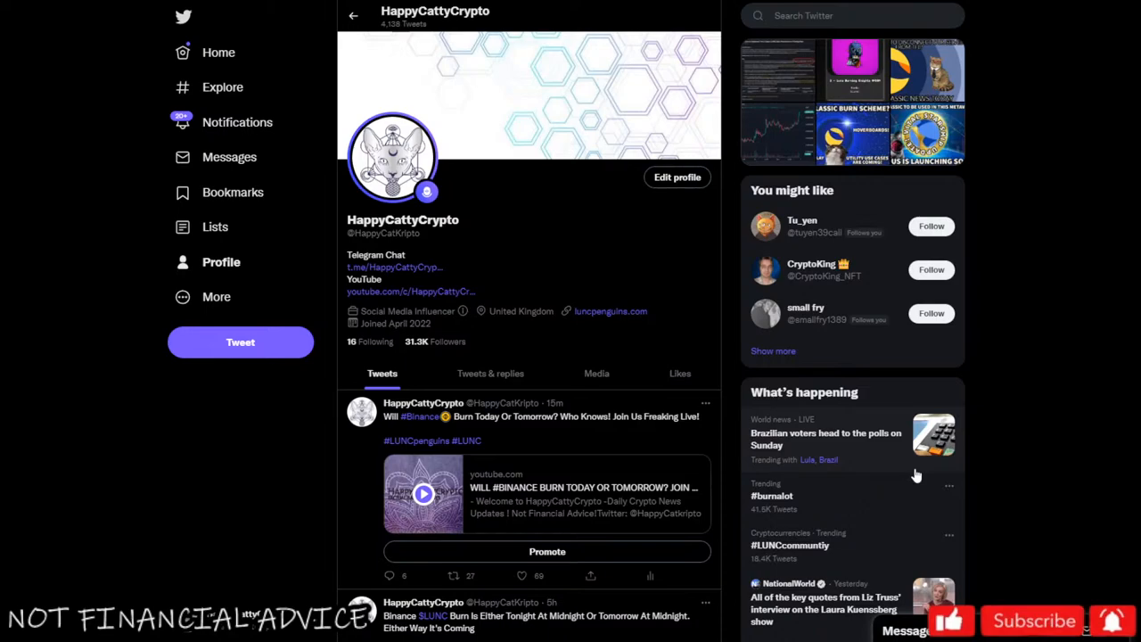
click(520, 573)
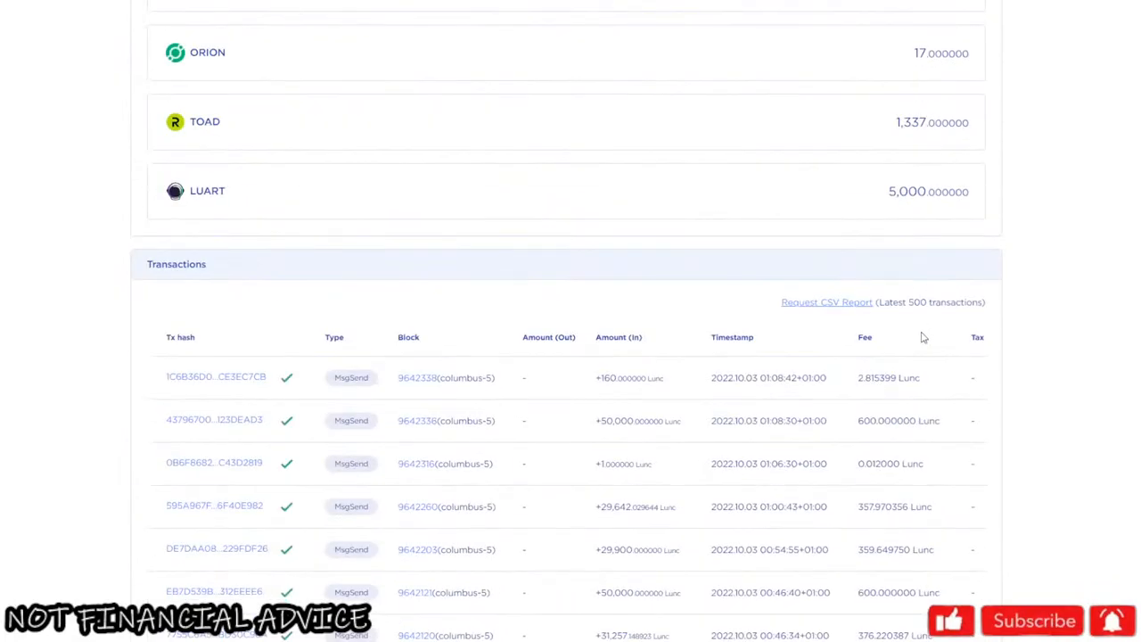
Step: Scroll through the burn wallet's transactions, then back up to its SAYVE, TNS and LUV tokens
scroll(down, 3)
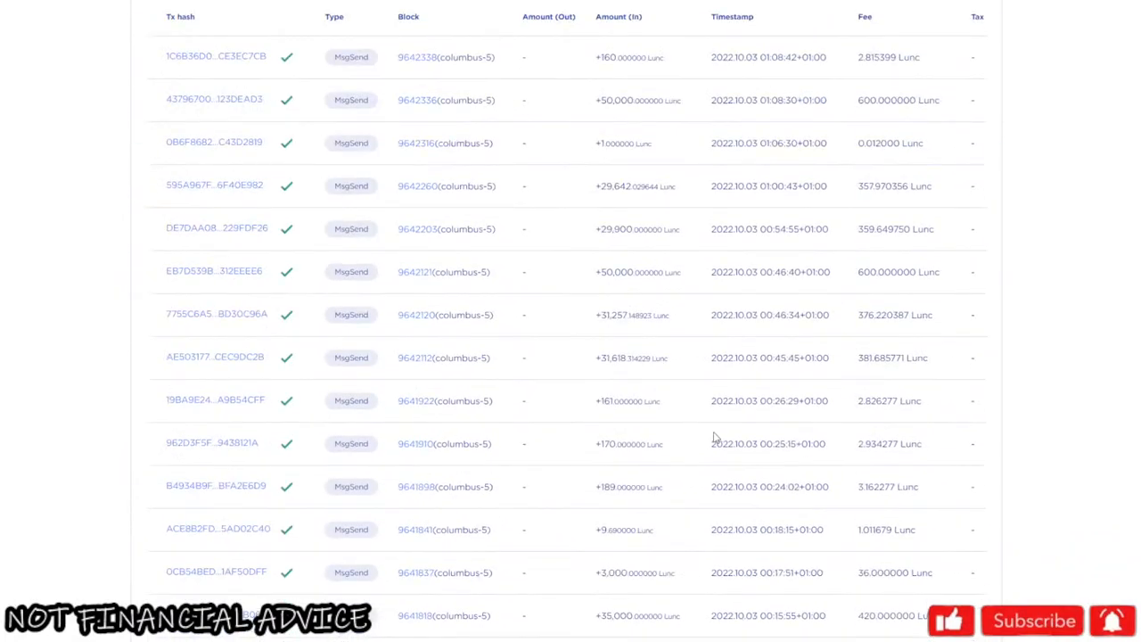
scroll(down, 3)
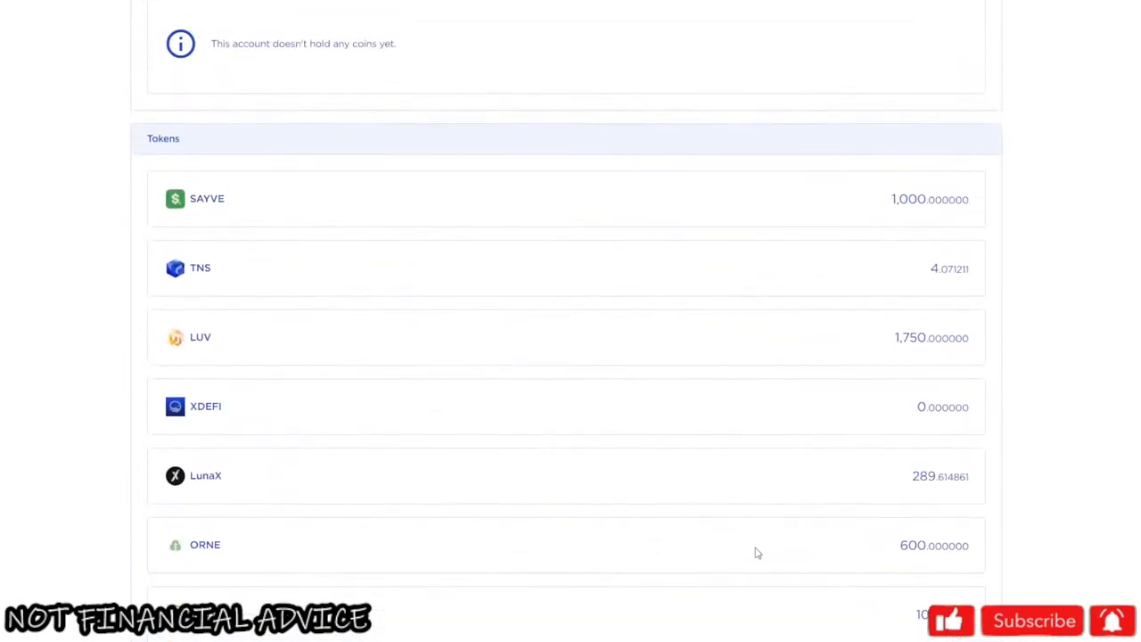
scroll(up, 3)
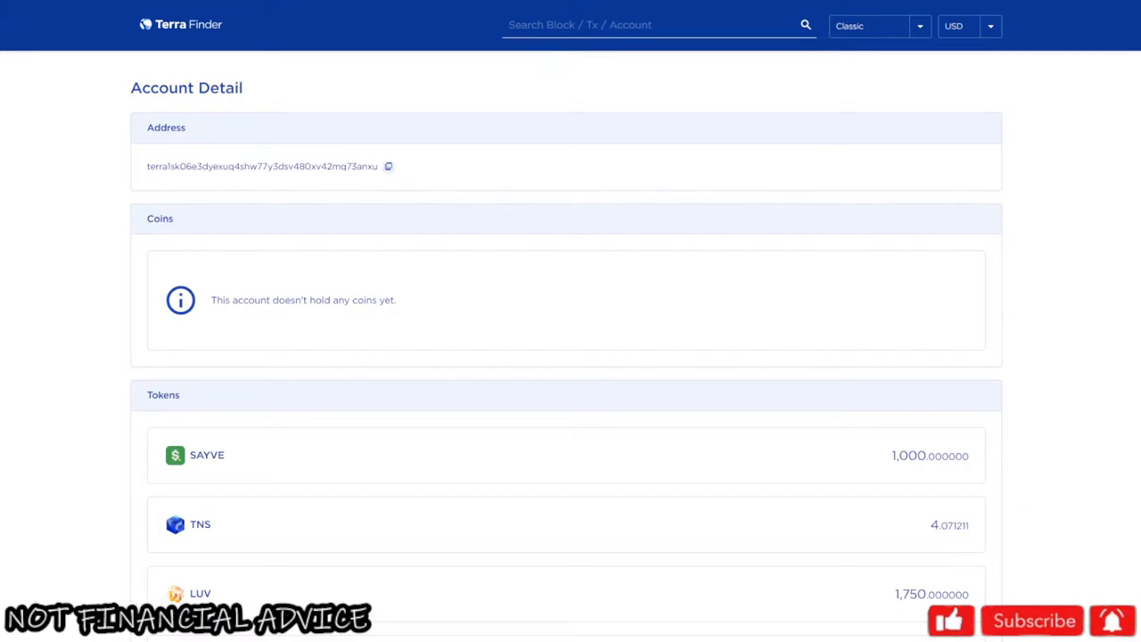
mouse_move(319, 84)
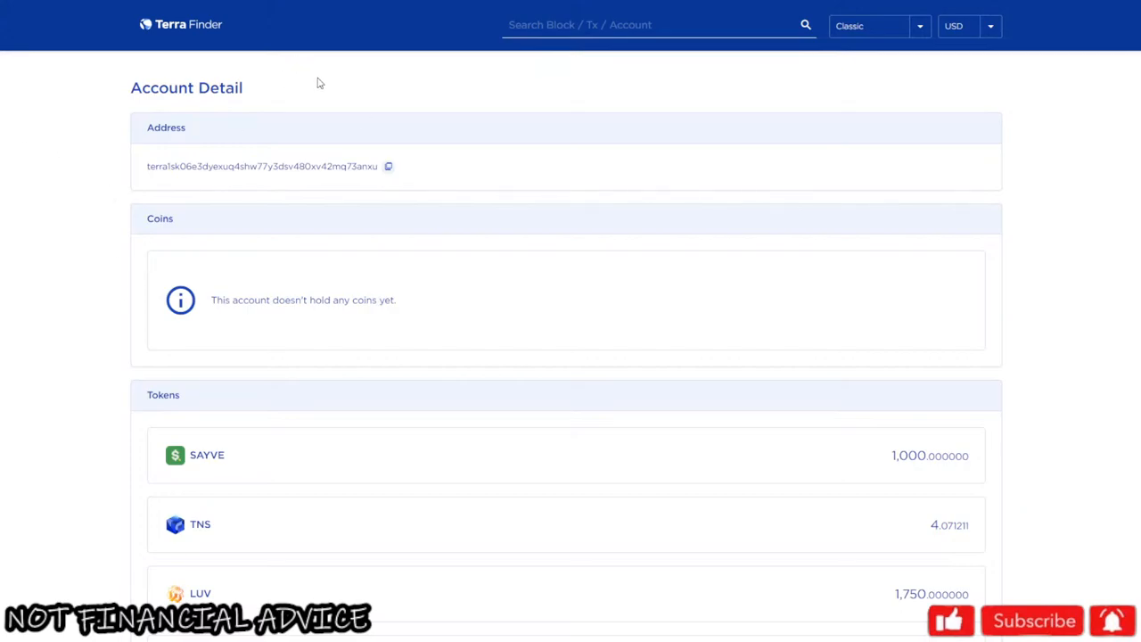
mouse_move(348, 84)
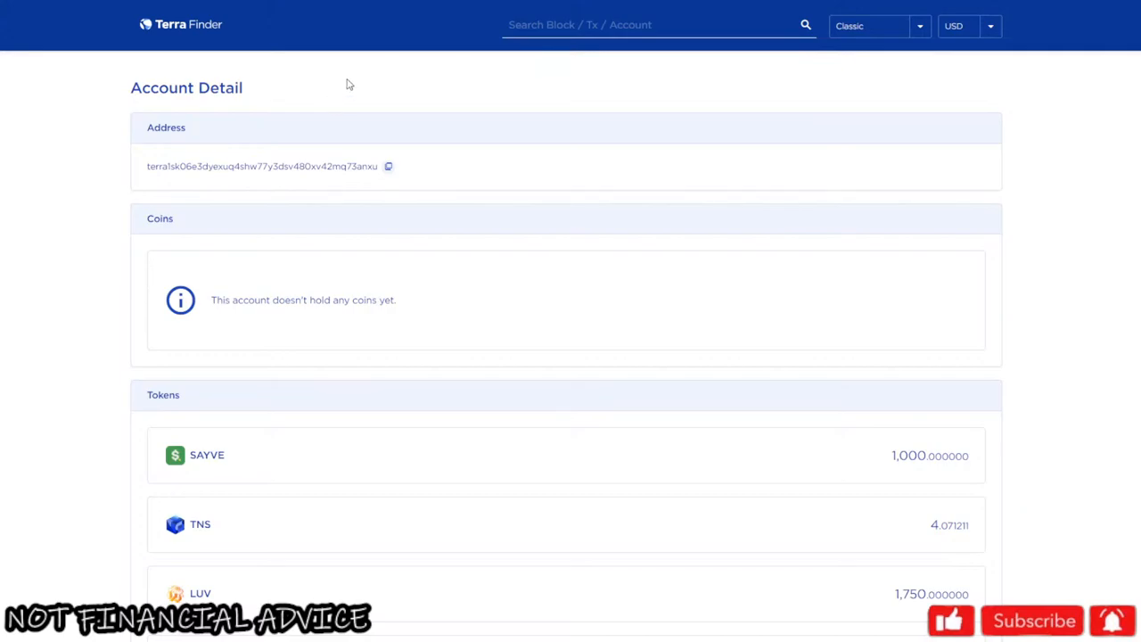
mouse_move(1064, 395)
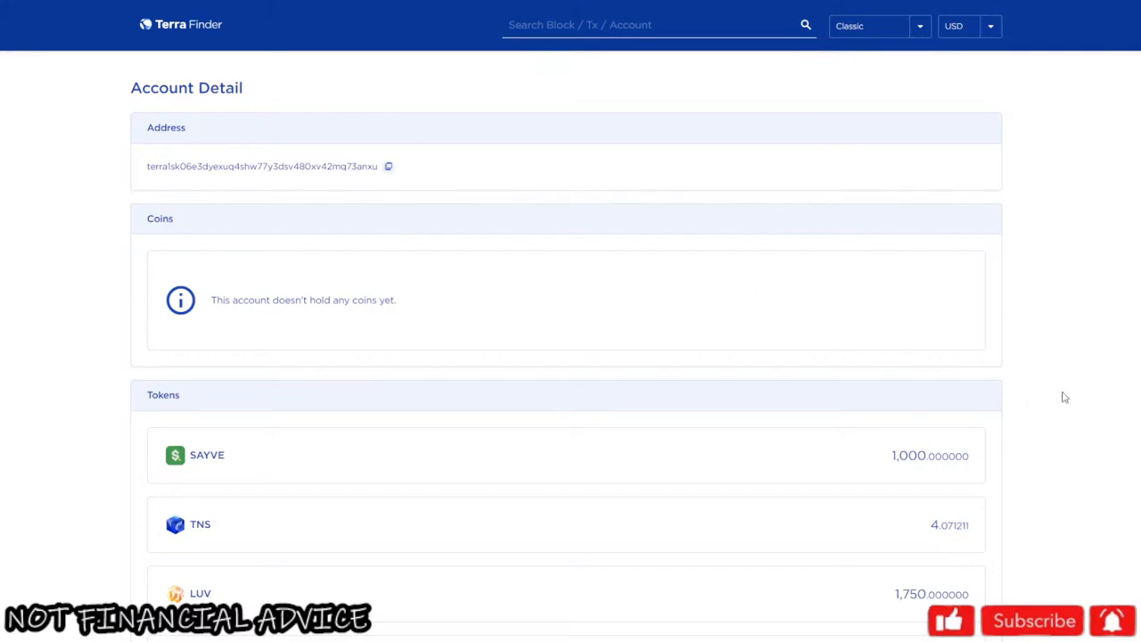
mouse_move(1109, 417)
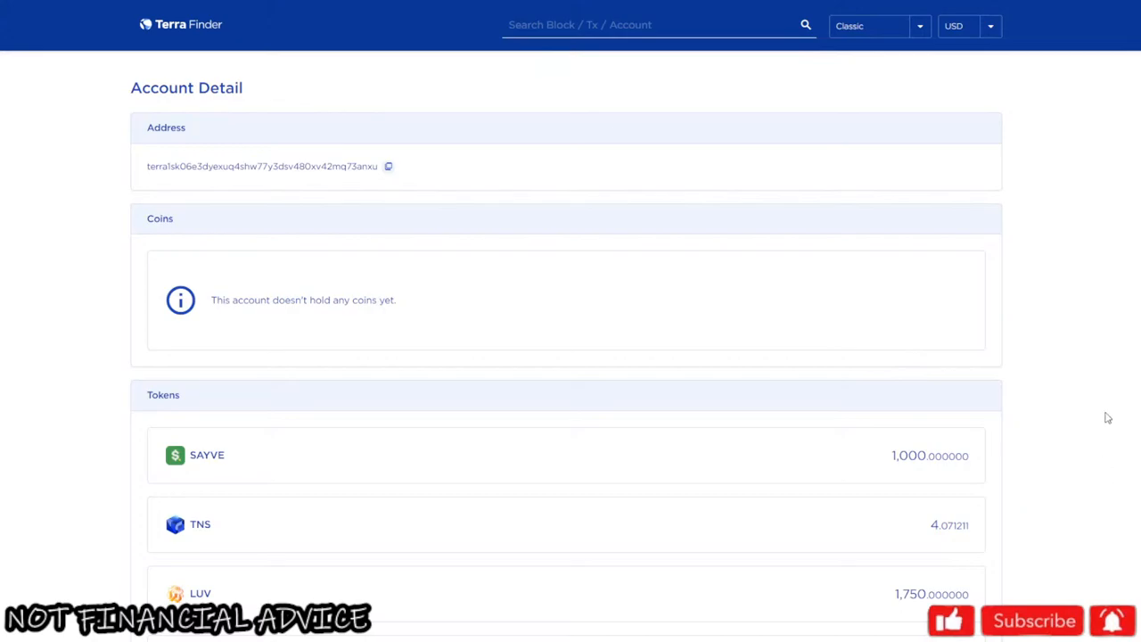
mouse_move(1094, 437)
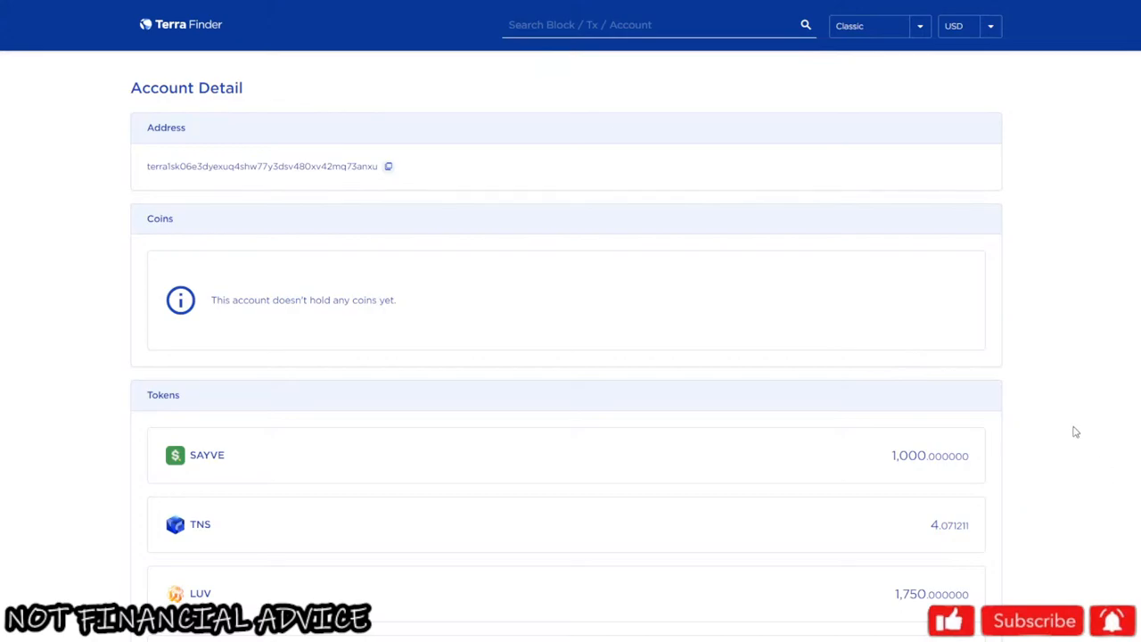
mouse_move(1039, 429)
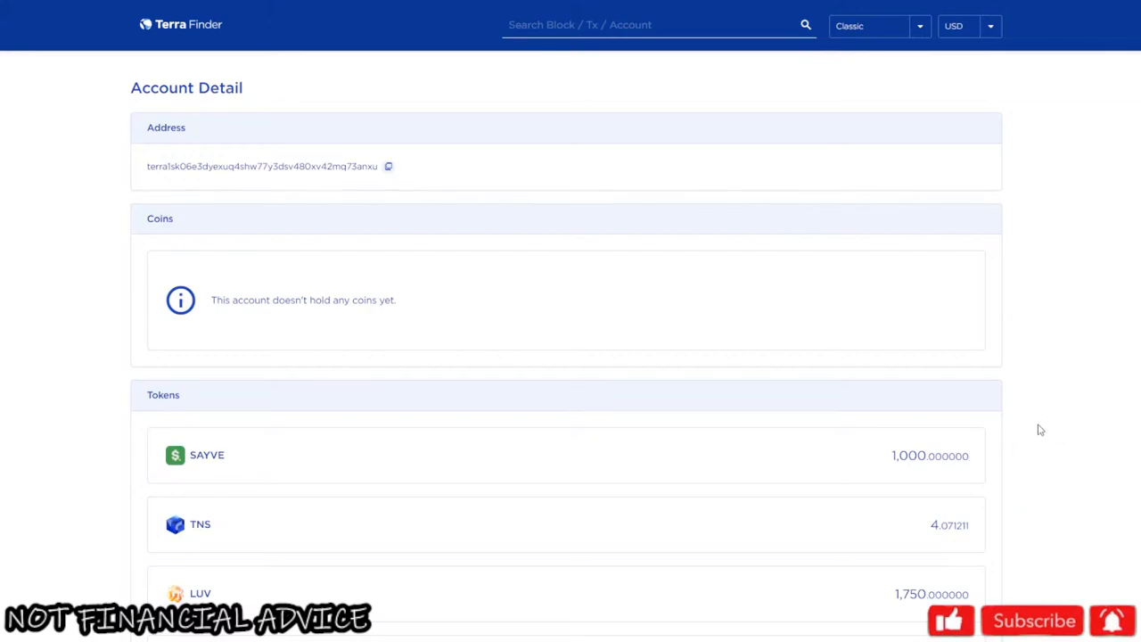
mouse_move(1048, 427)
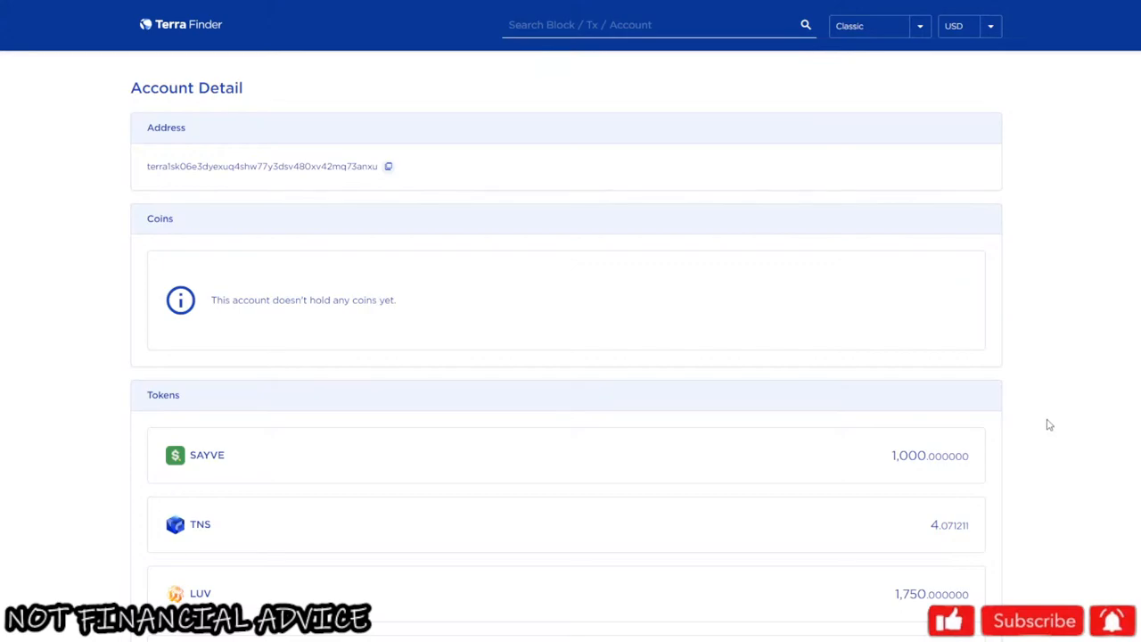
mouse_move(1055, 424)
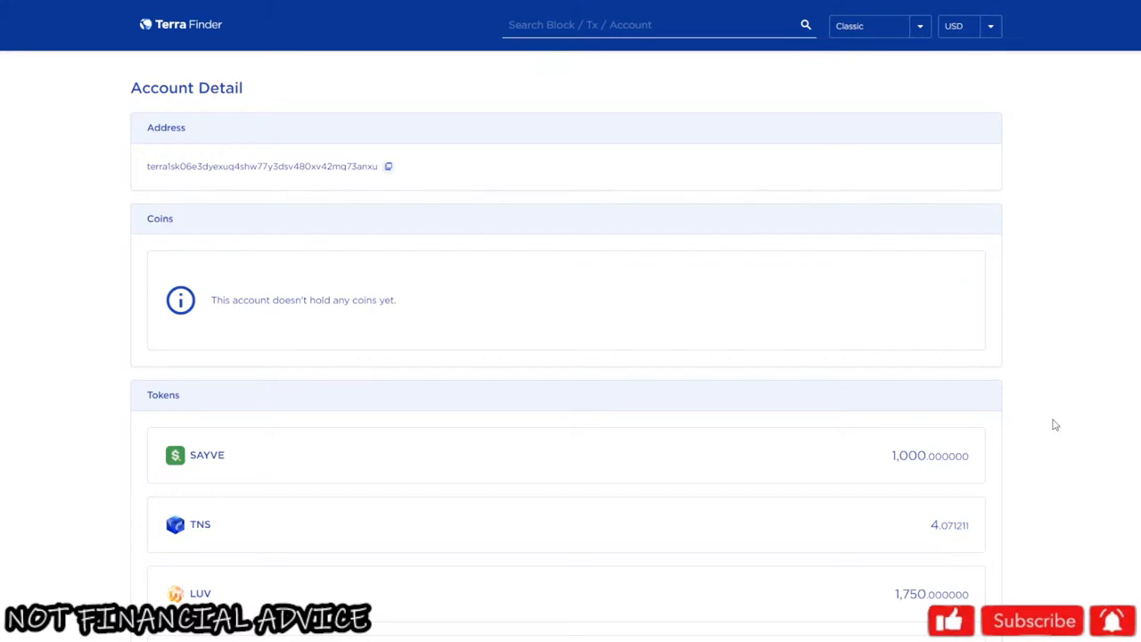
mouse_move(1061, 420)
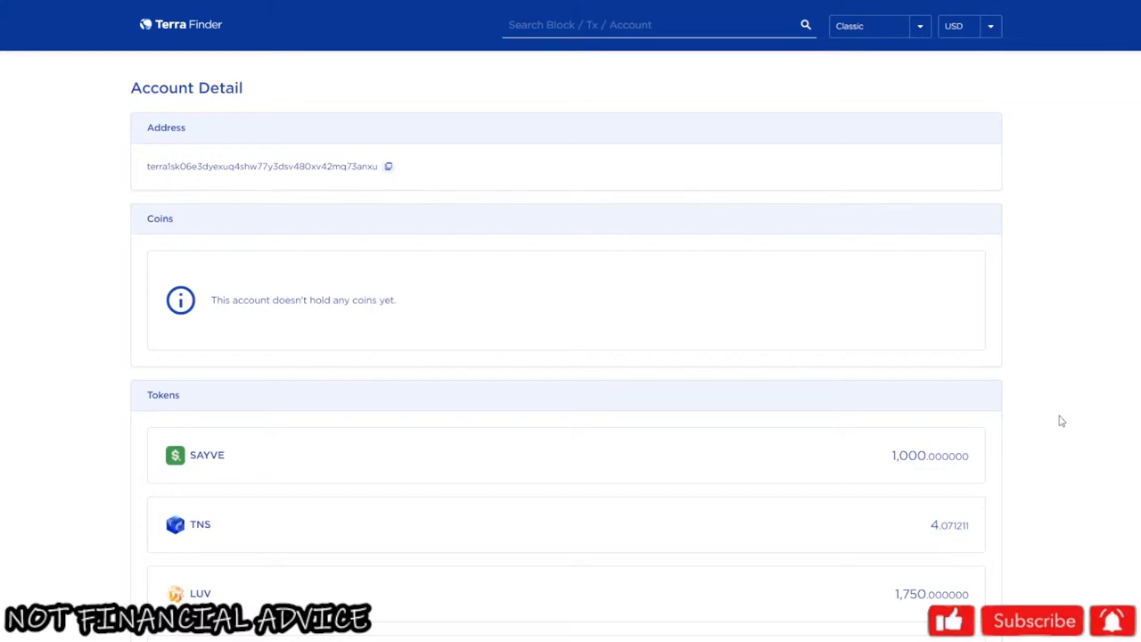
mouse_move(1076, 201)
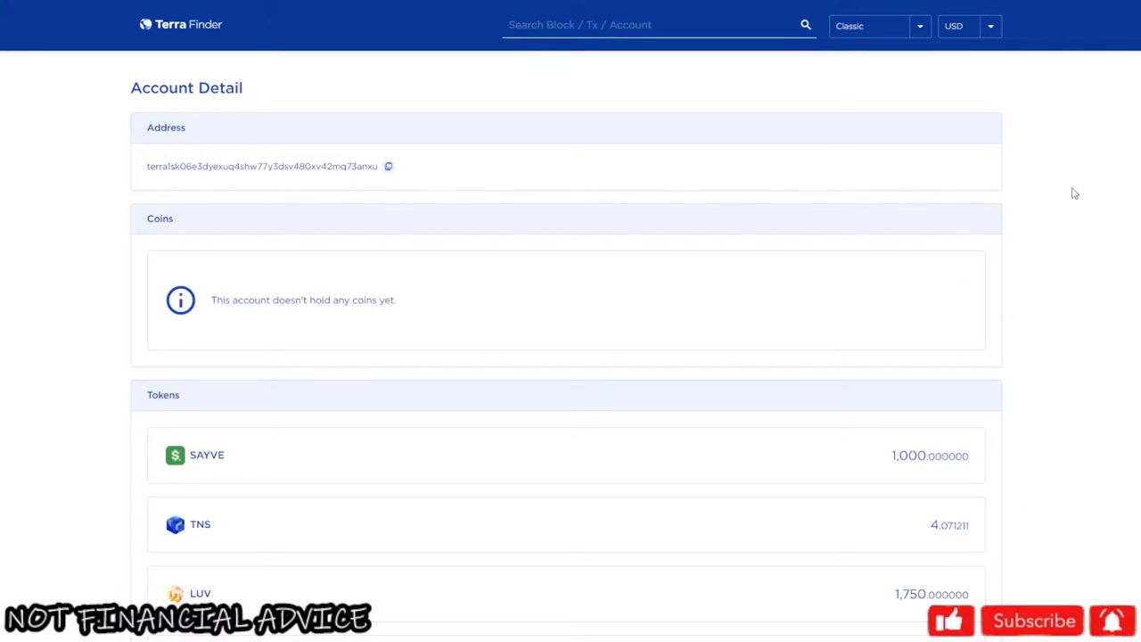
mouse_move(1074, 180)
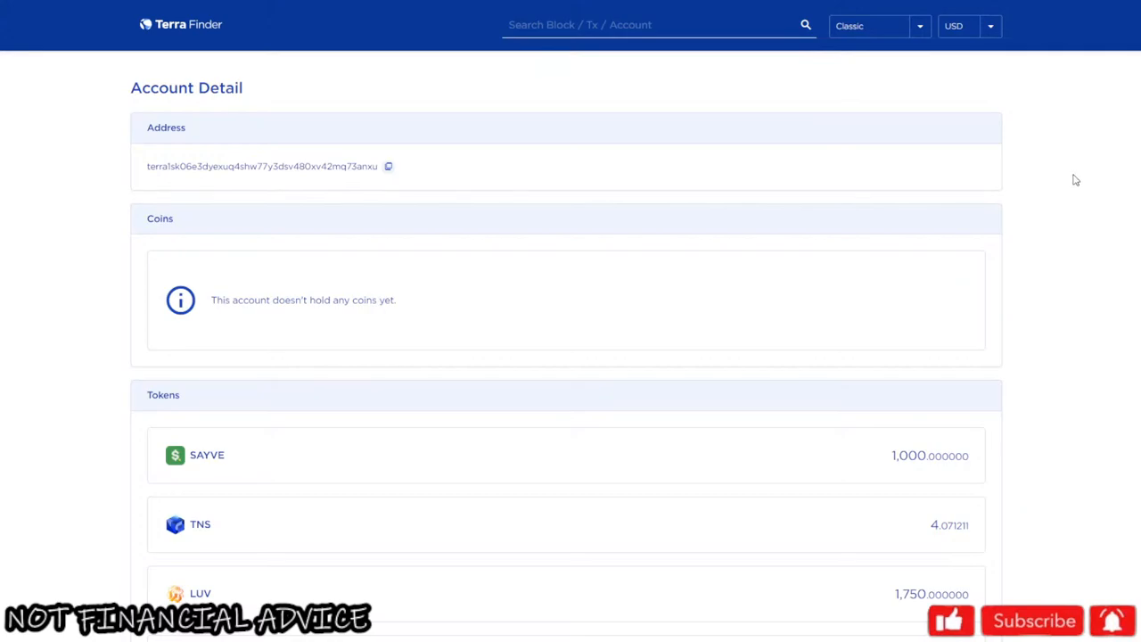
mouse_move(80, 64)
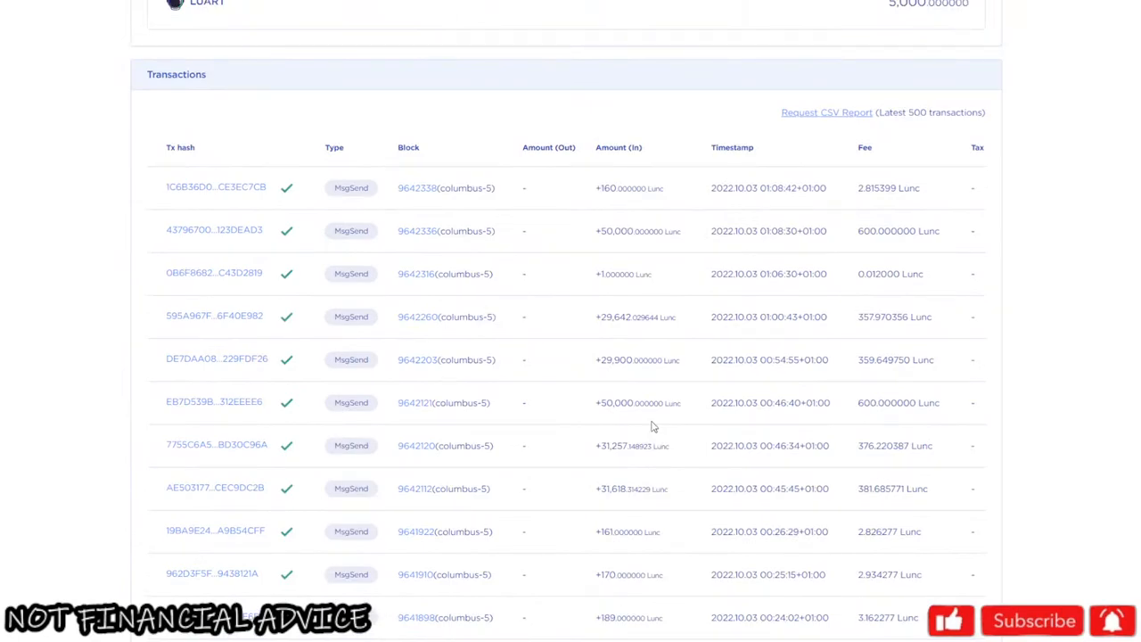
mouse_move(988, 221)
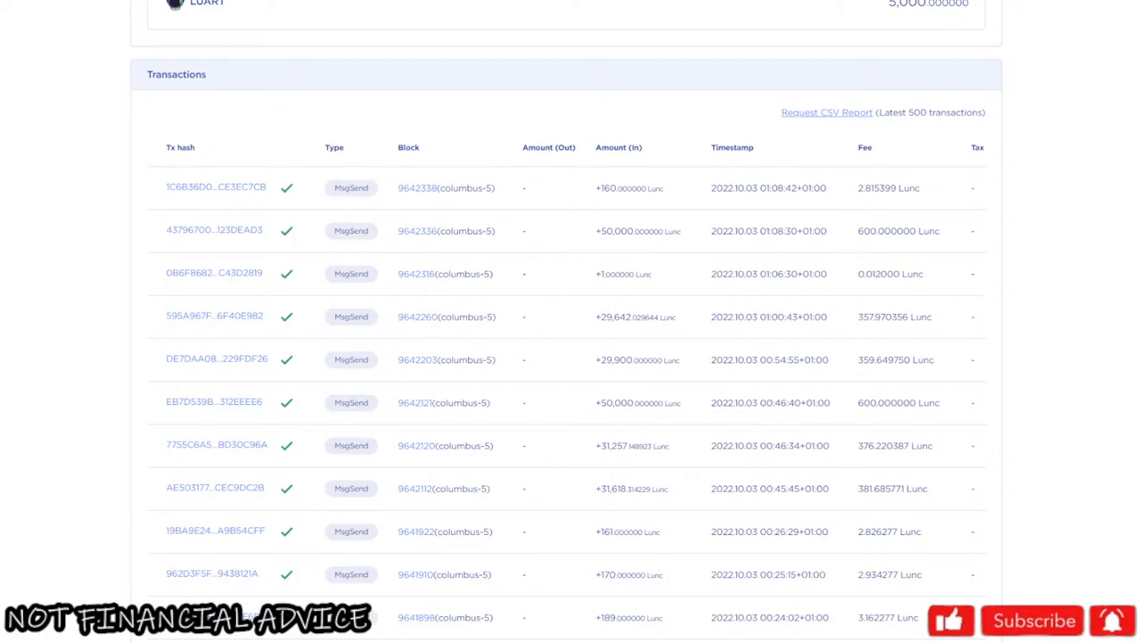
mouse_move(1056, 233)
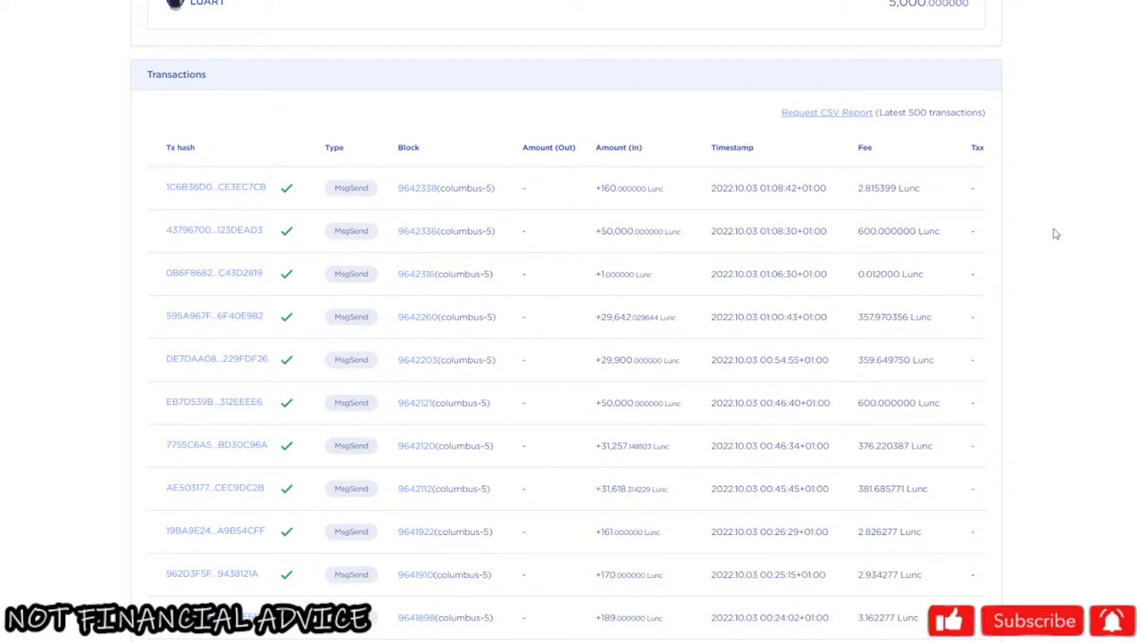
mouse_move(1118, 278)
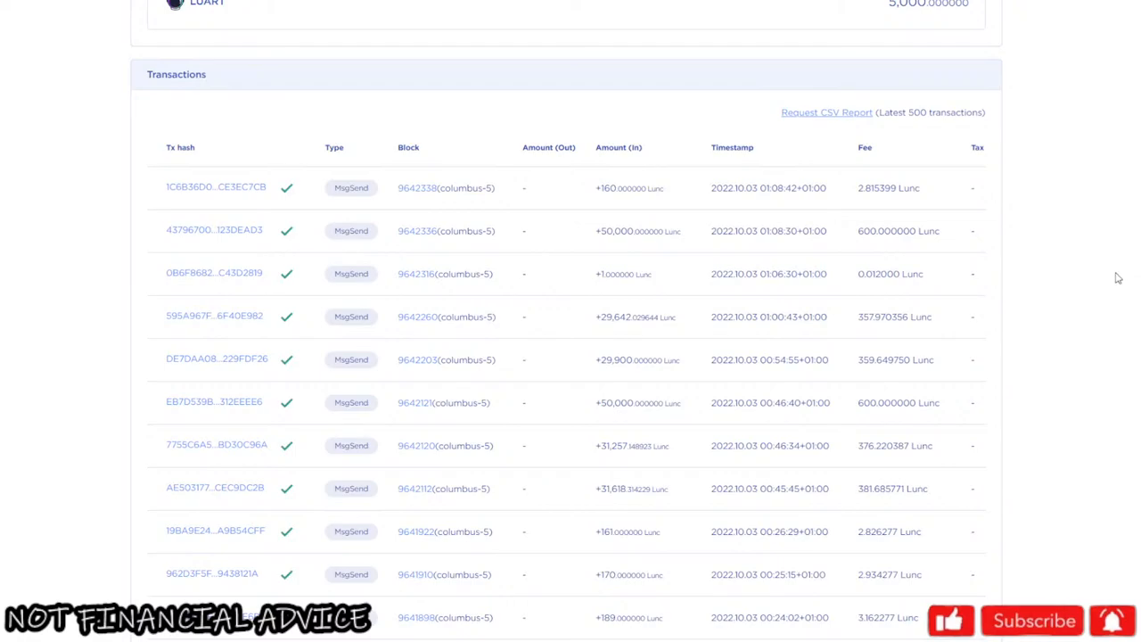
mouse_move(1009, 294)
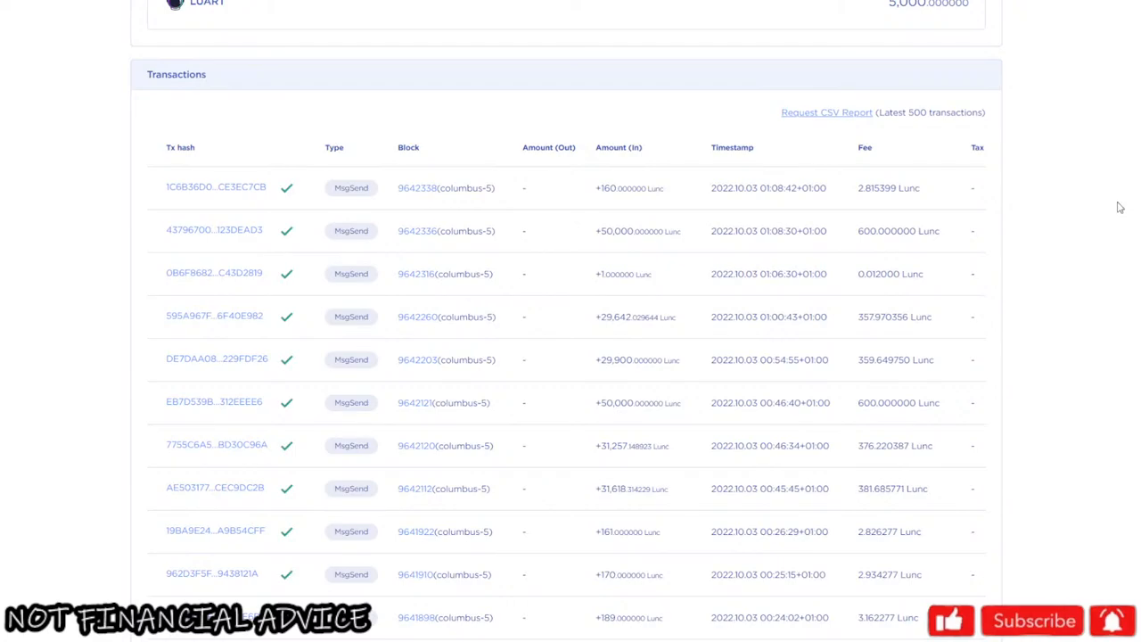
mouse_move(1125, 171)
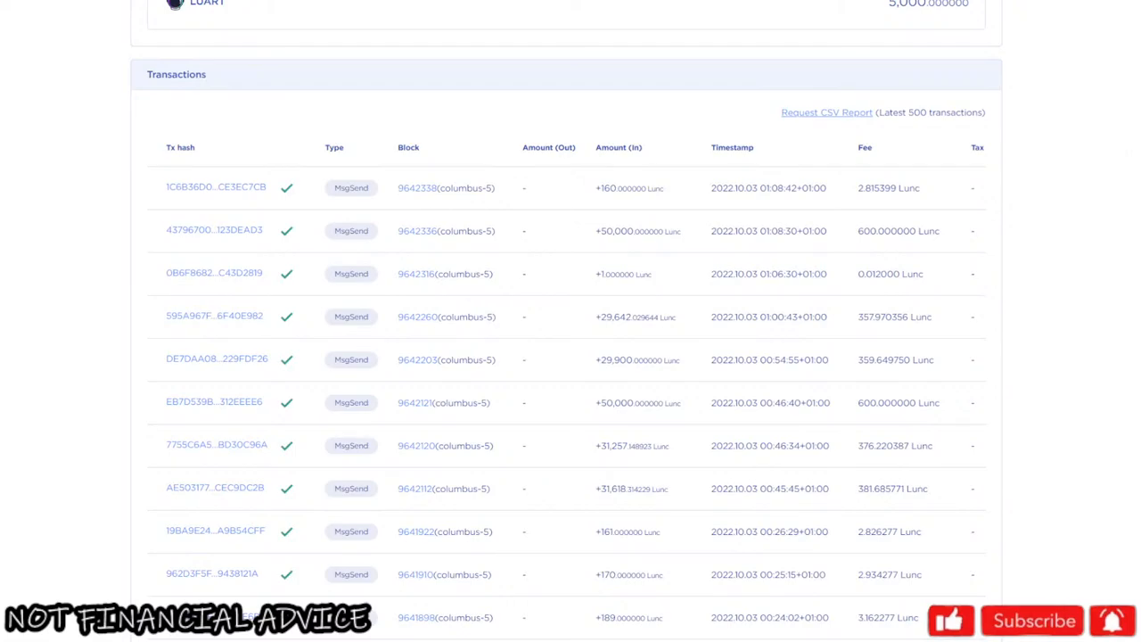
mouse_move(1100, 210)
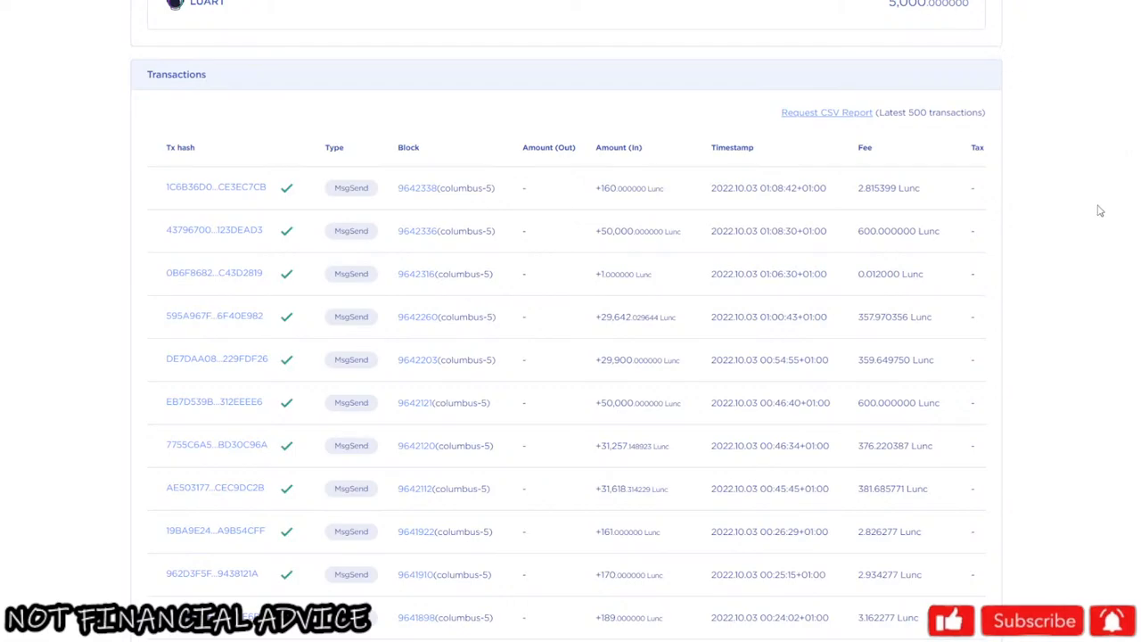